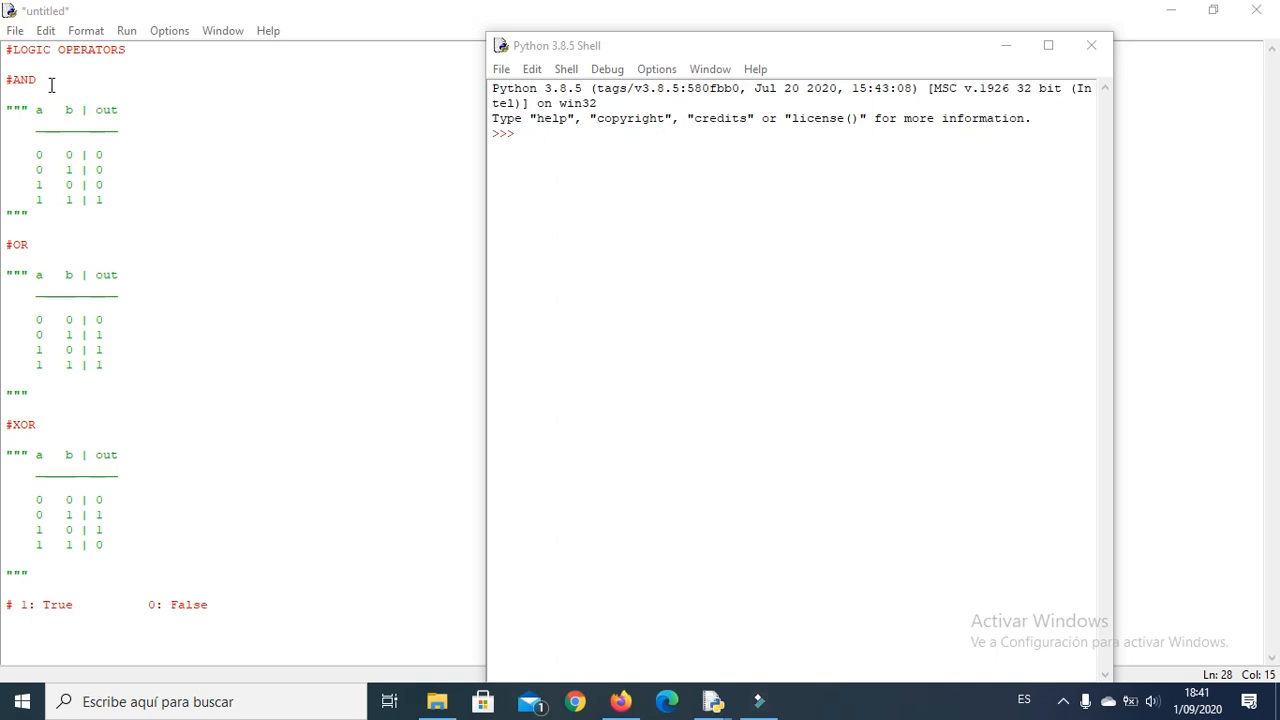
mouse_move(42, 393)
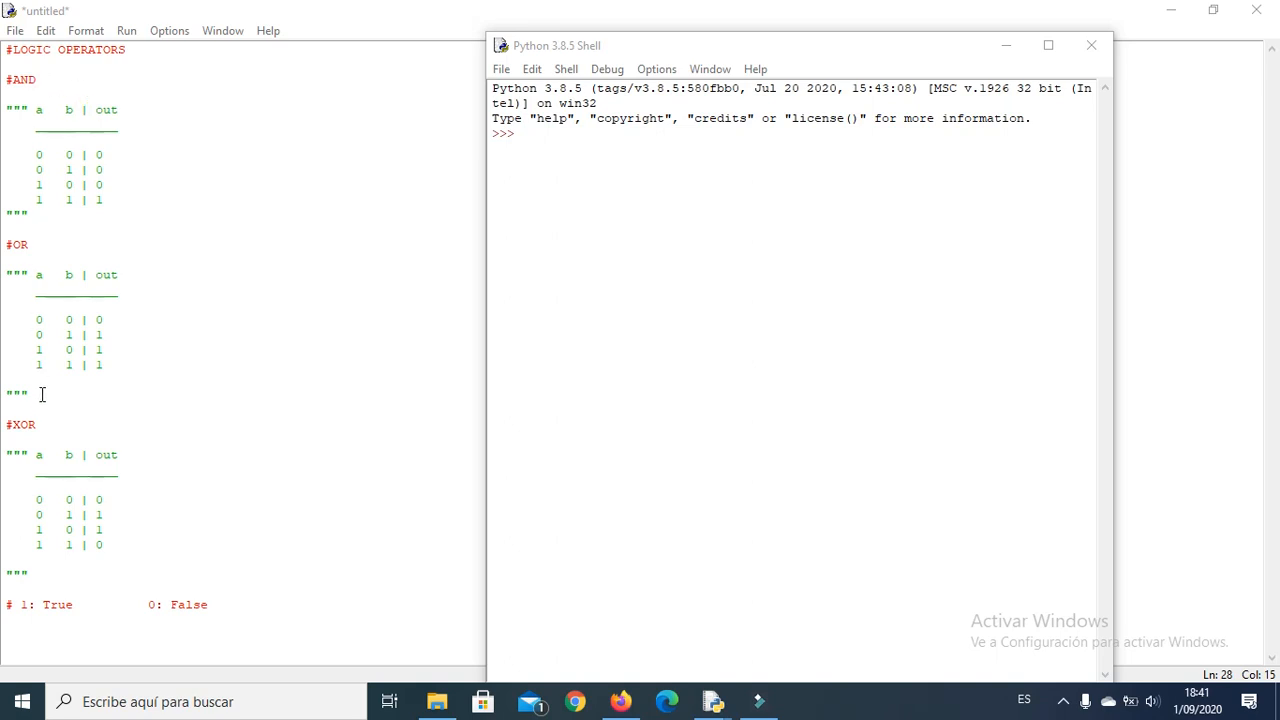
mouse_move(78, 149)
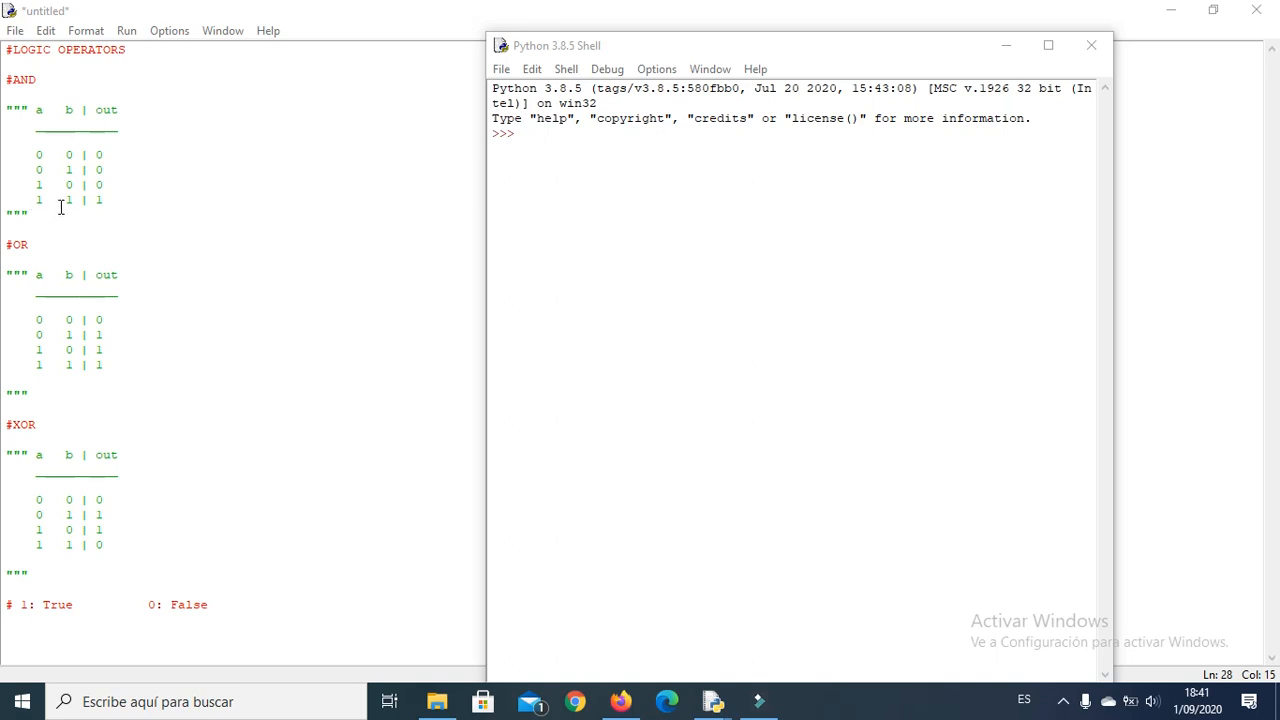
mouse_move(127, 361)
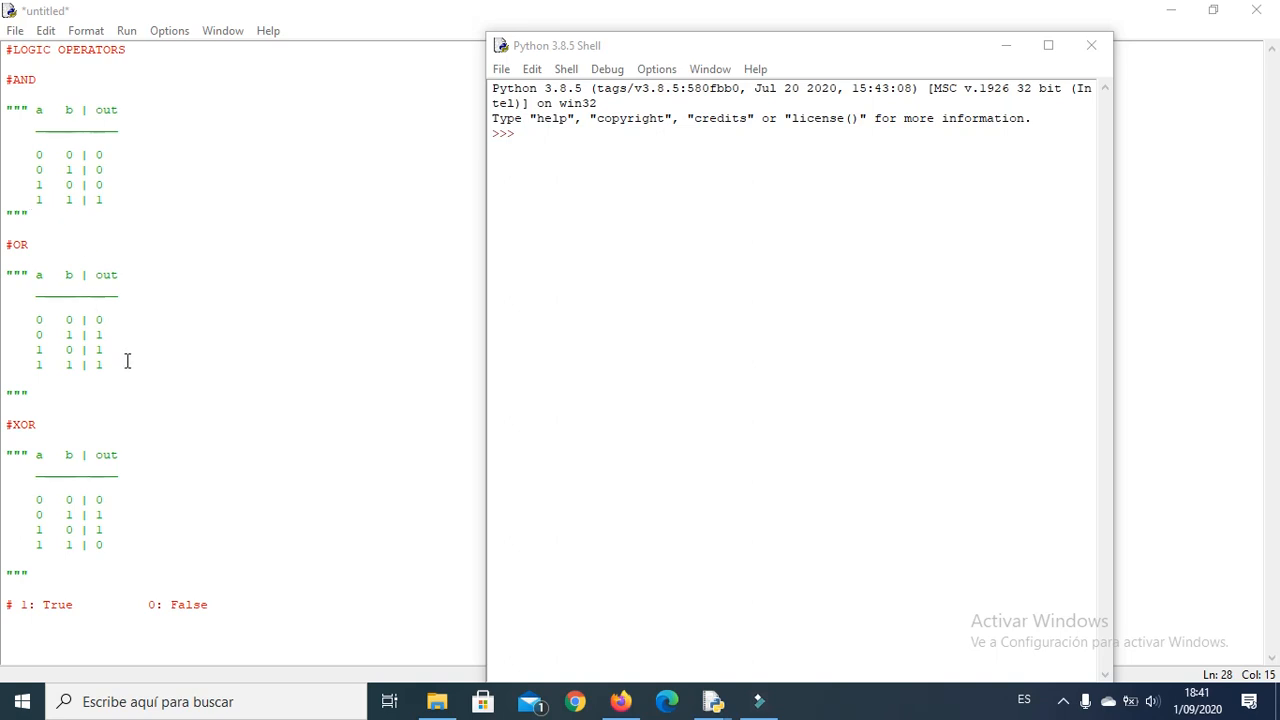
mouse_move(127, 334)
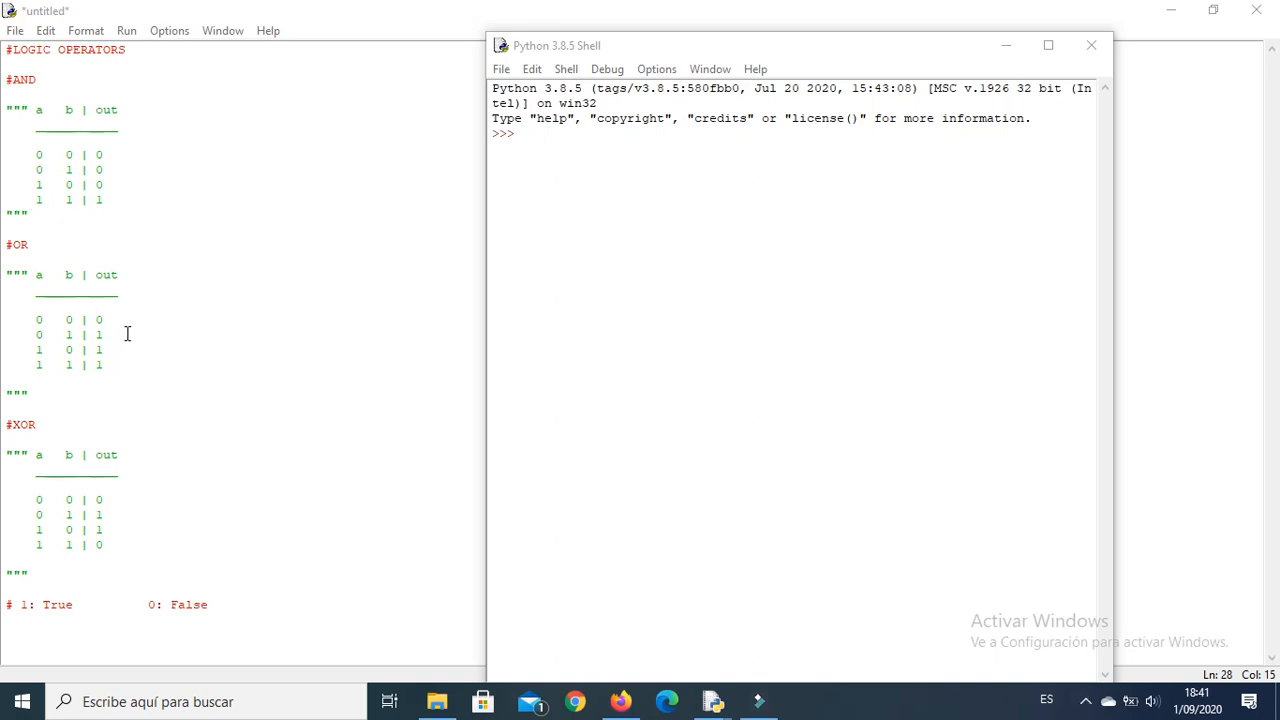
mouse_move(110, 320)
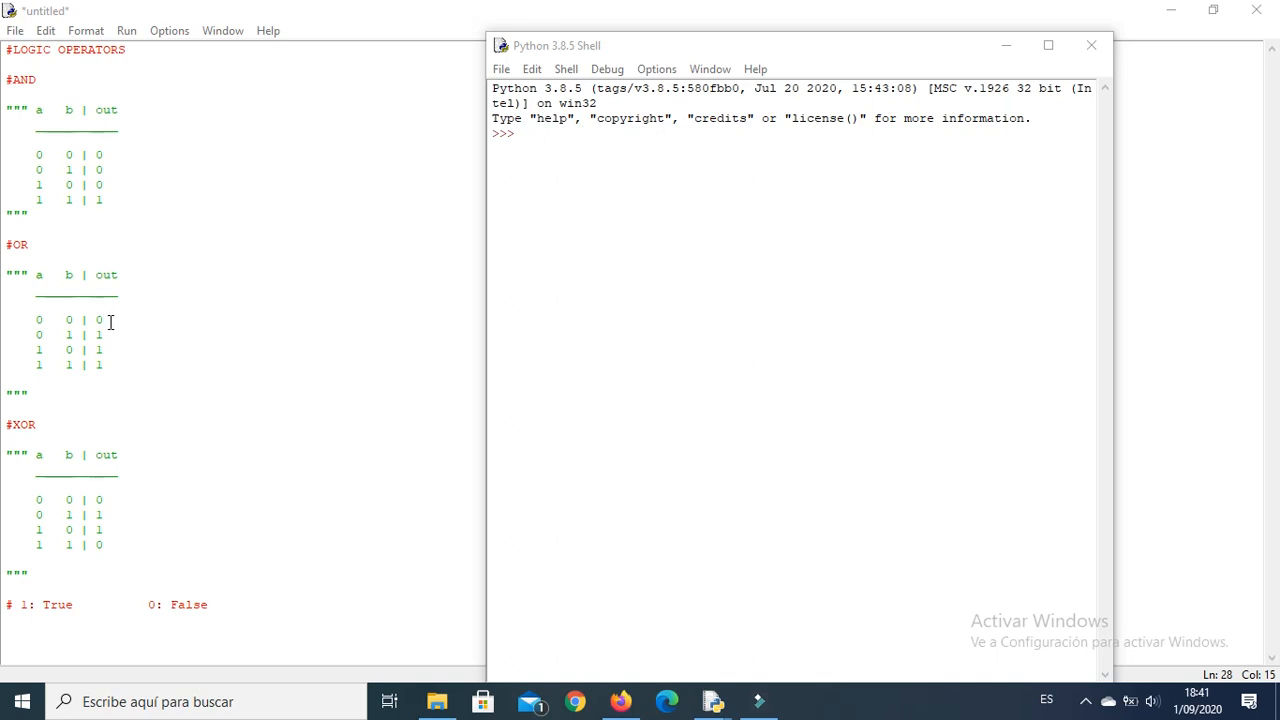
mouse_move(65, 319)
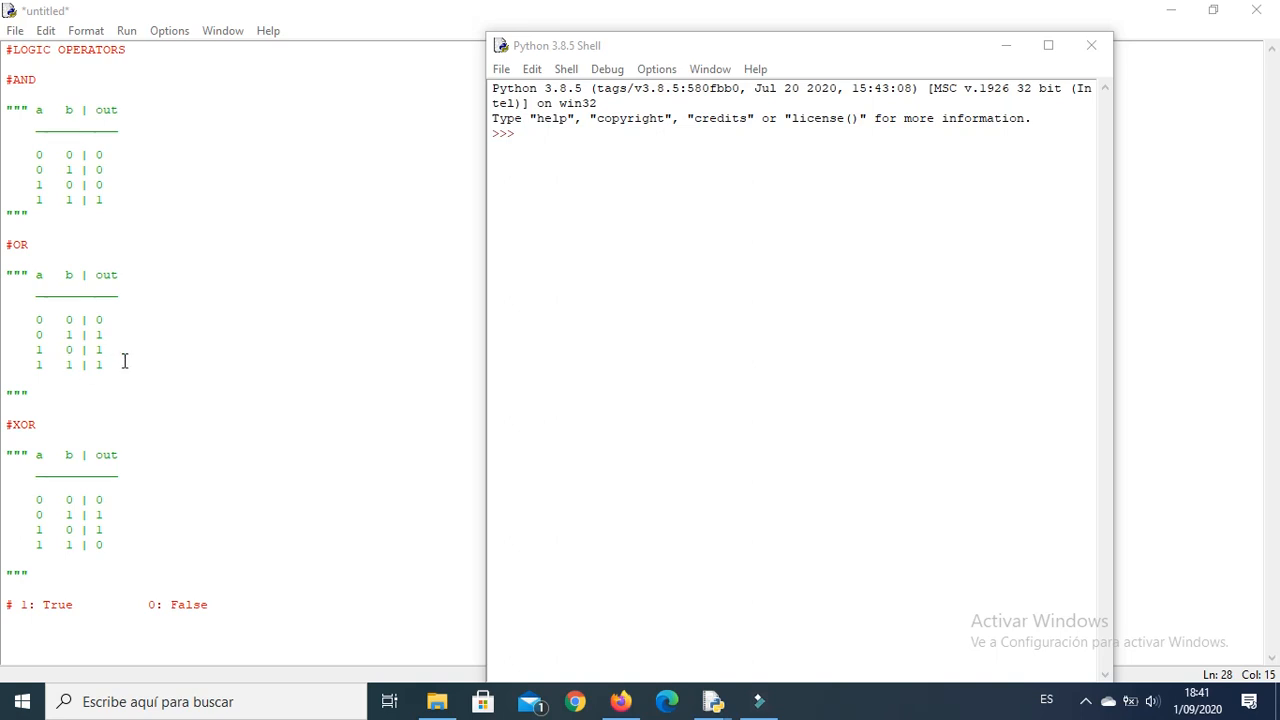
mouse_move(115, 345)
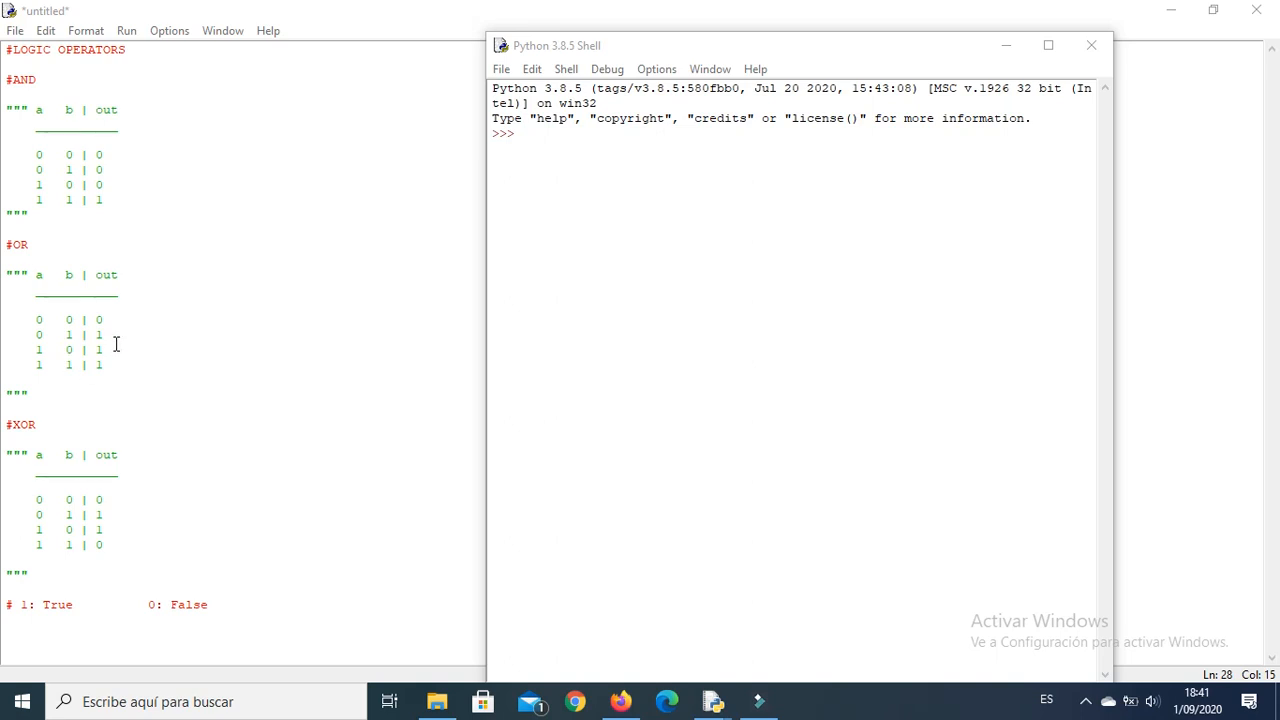
mouse_move(159, 517)
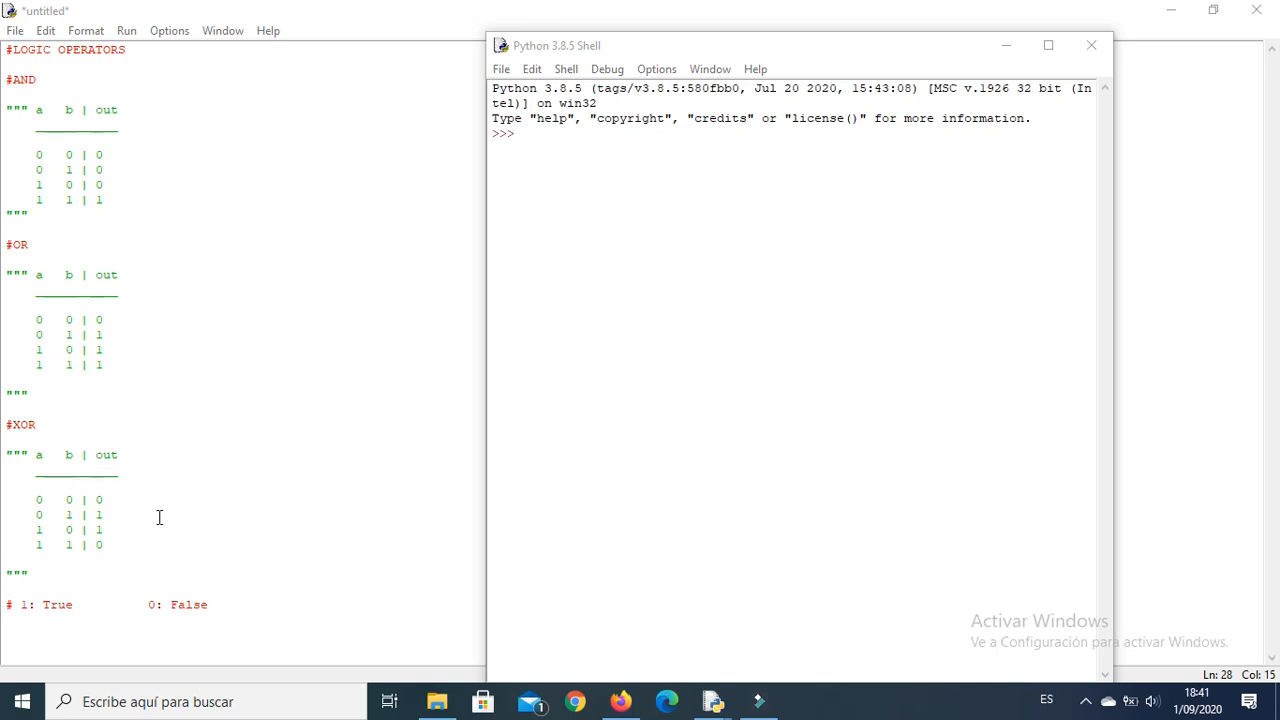
mouse_move(113, 504)
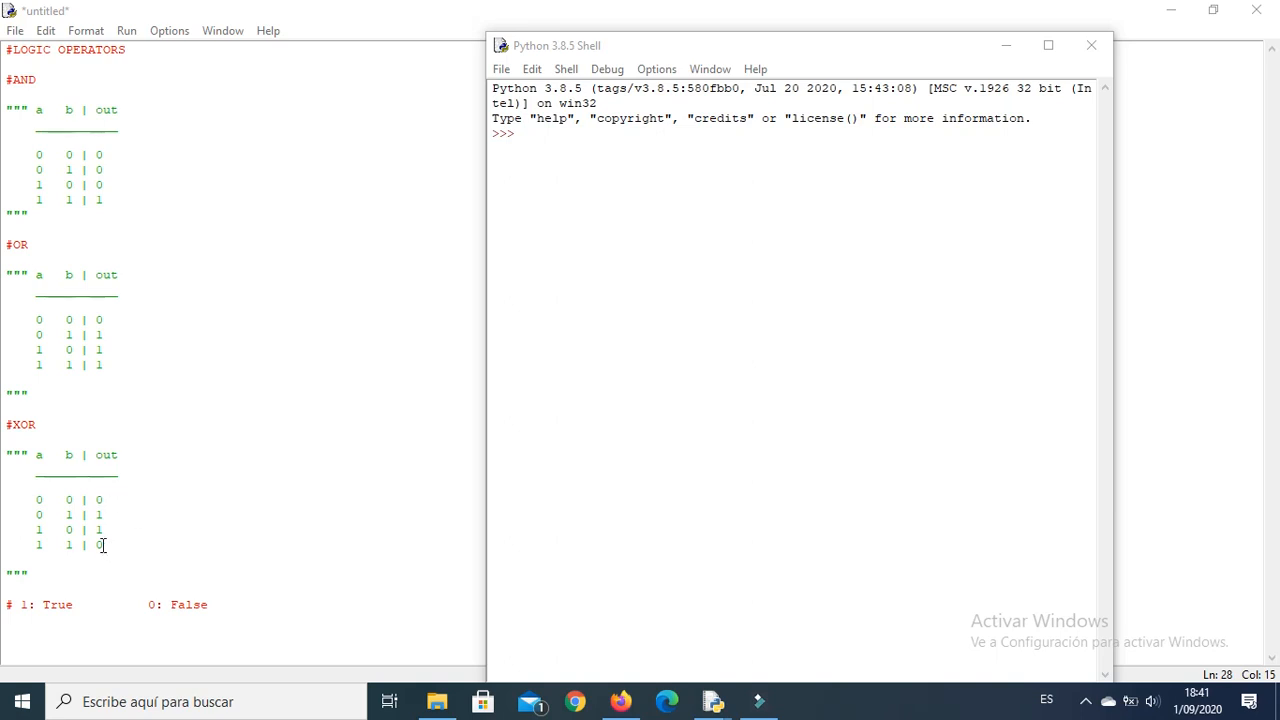
mouse_move(57, 501)
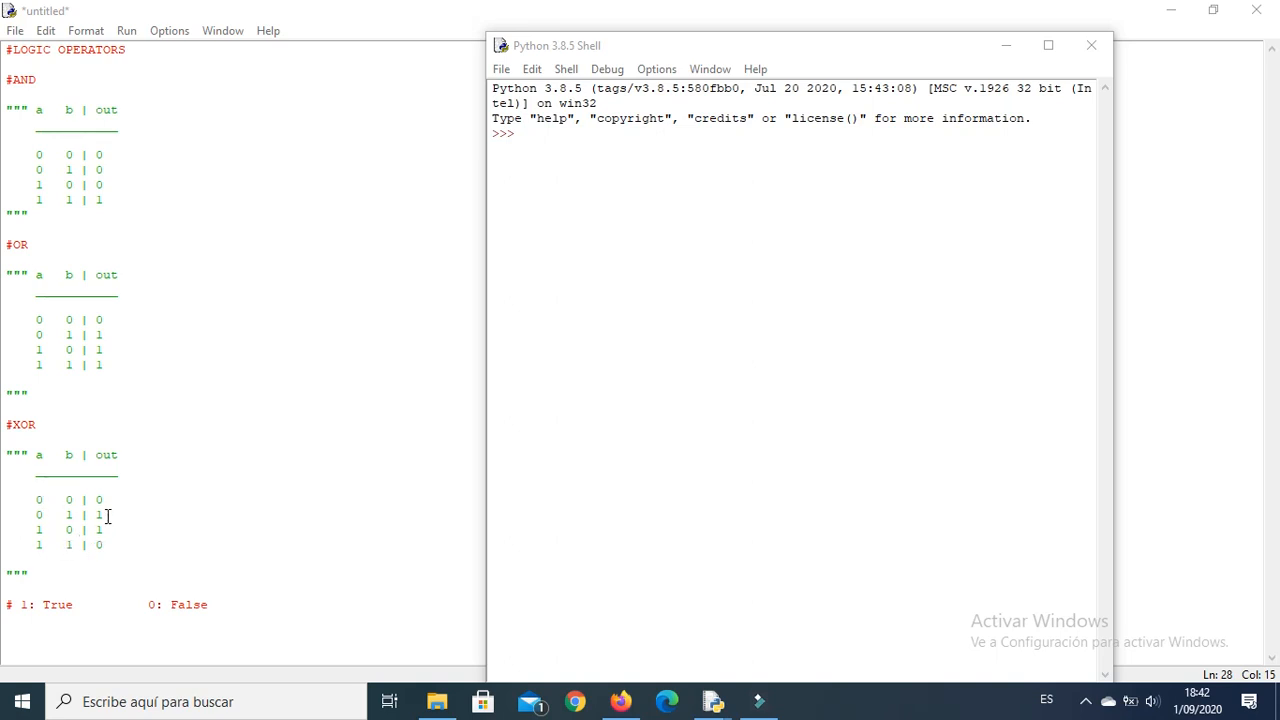
mouse_move(48, 528)
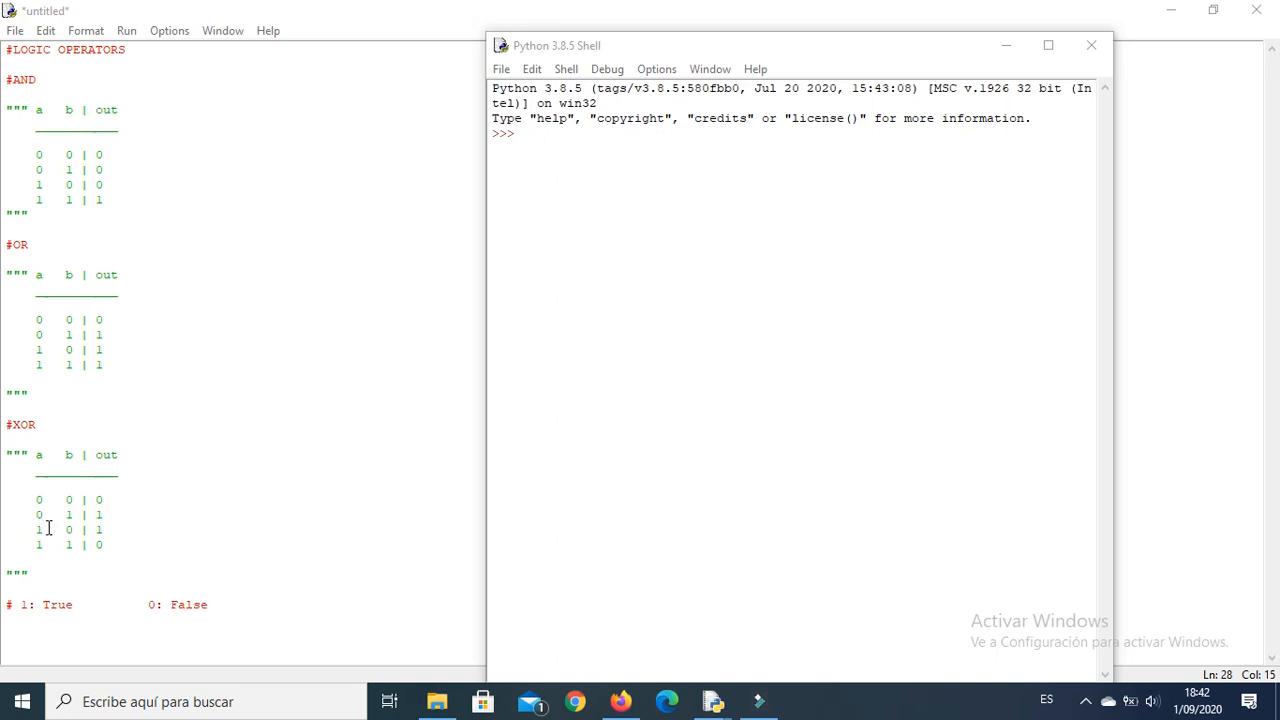
mouse_move(135, 578)
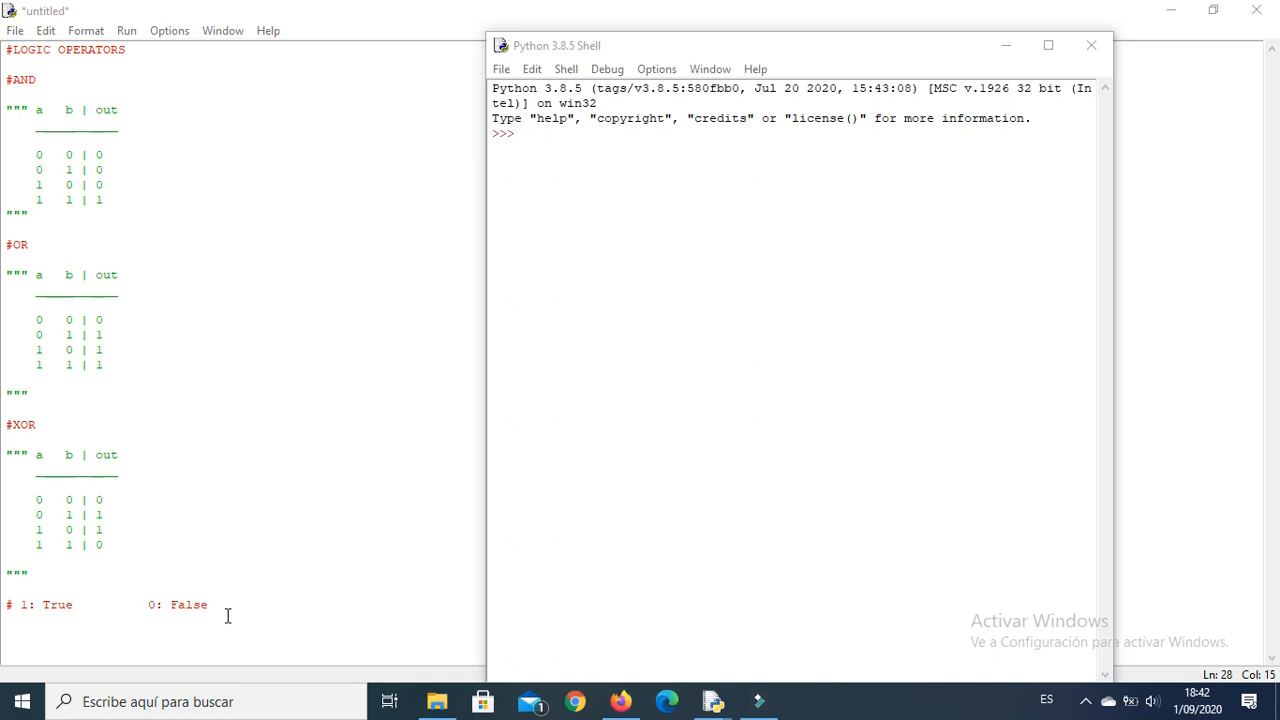
mouse_move(595, 276)
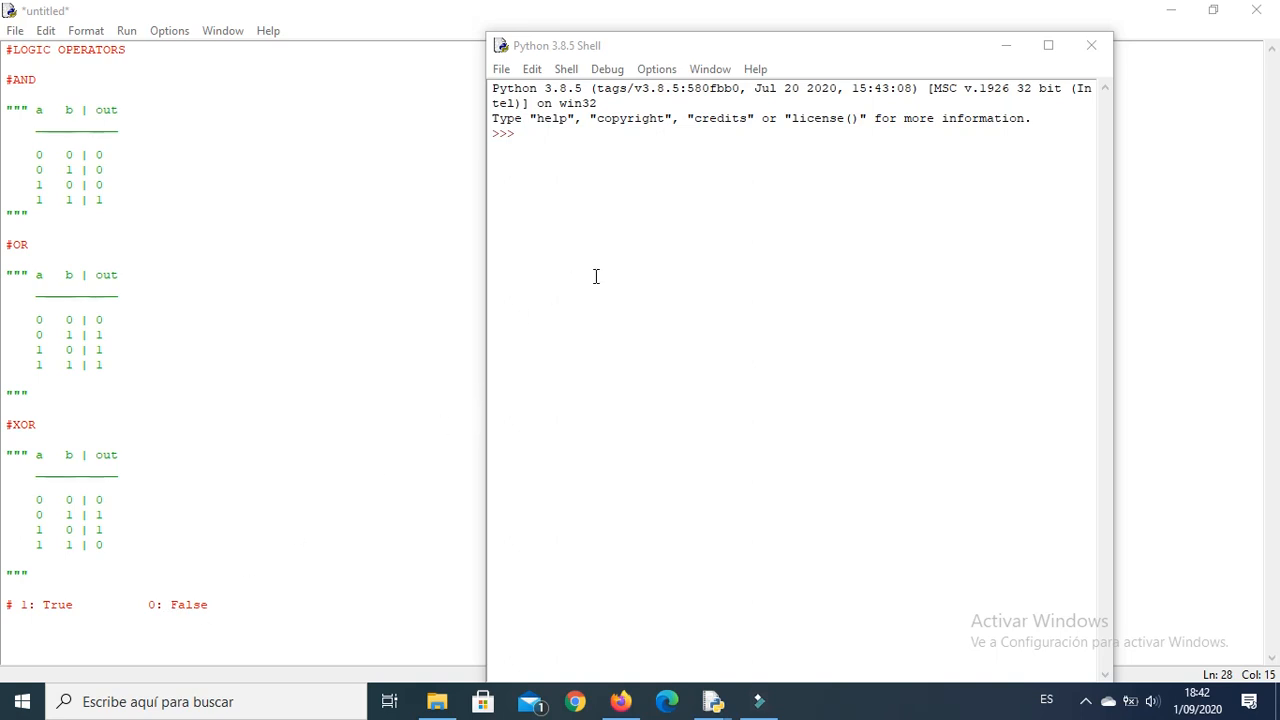
Enter the expression 5==5 and 4!=4 in the Python Shell, getting False
click(537, 135)
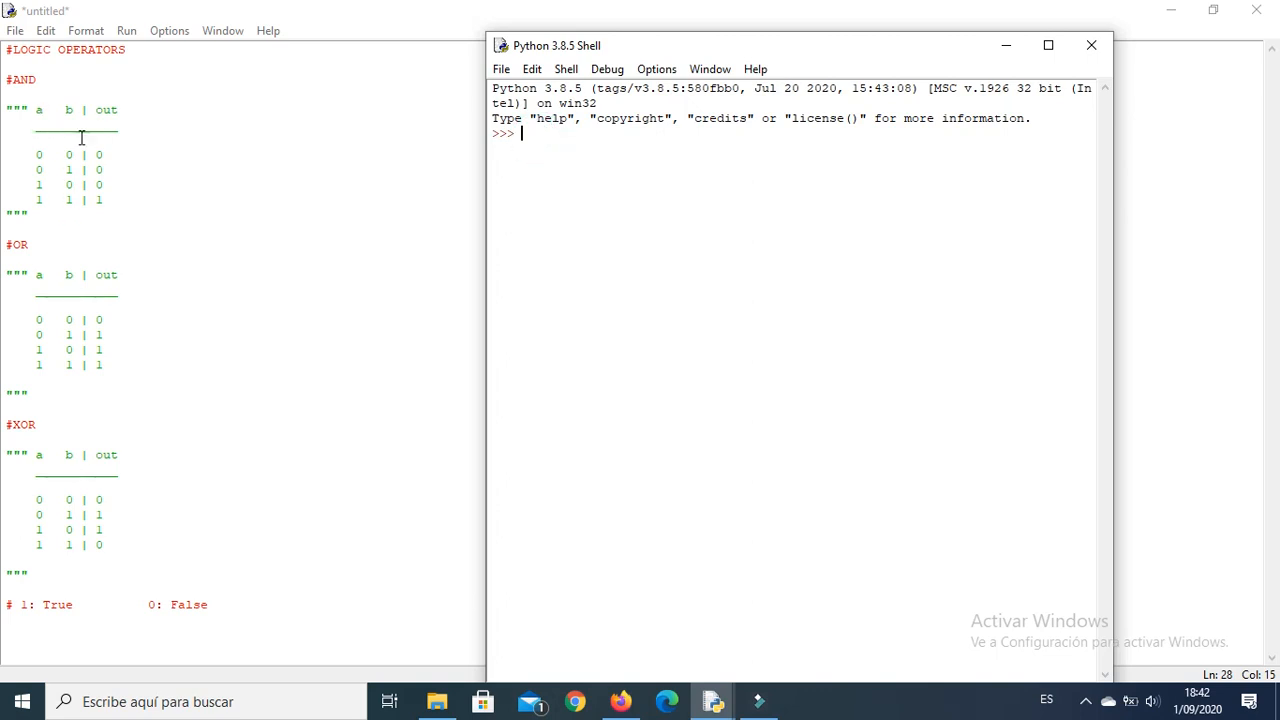
mouse_move(158, 247)
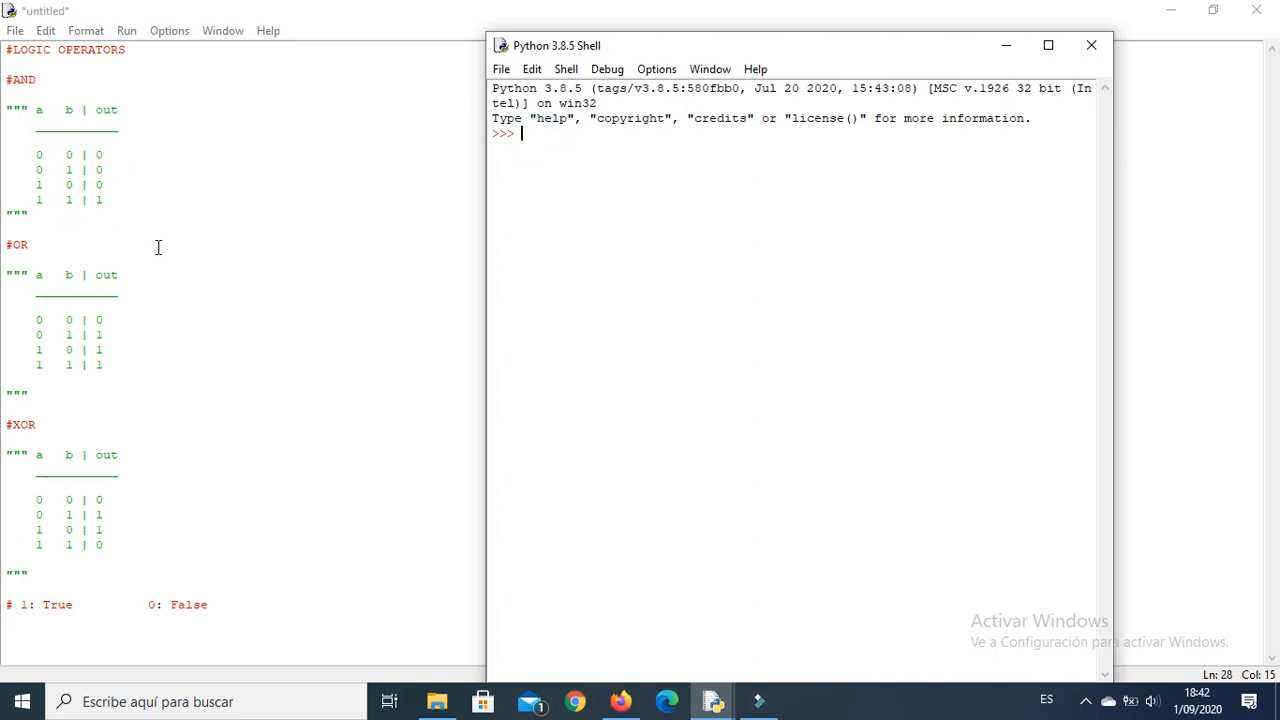
mouse_move(56, 120)
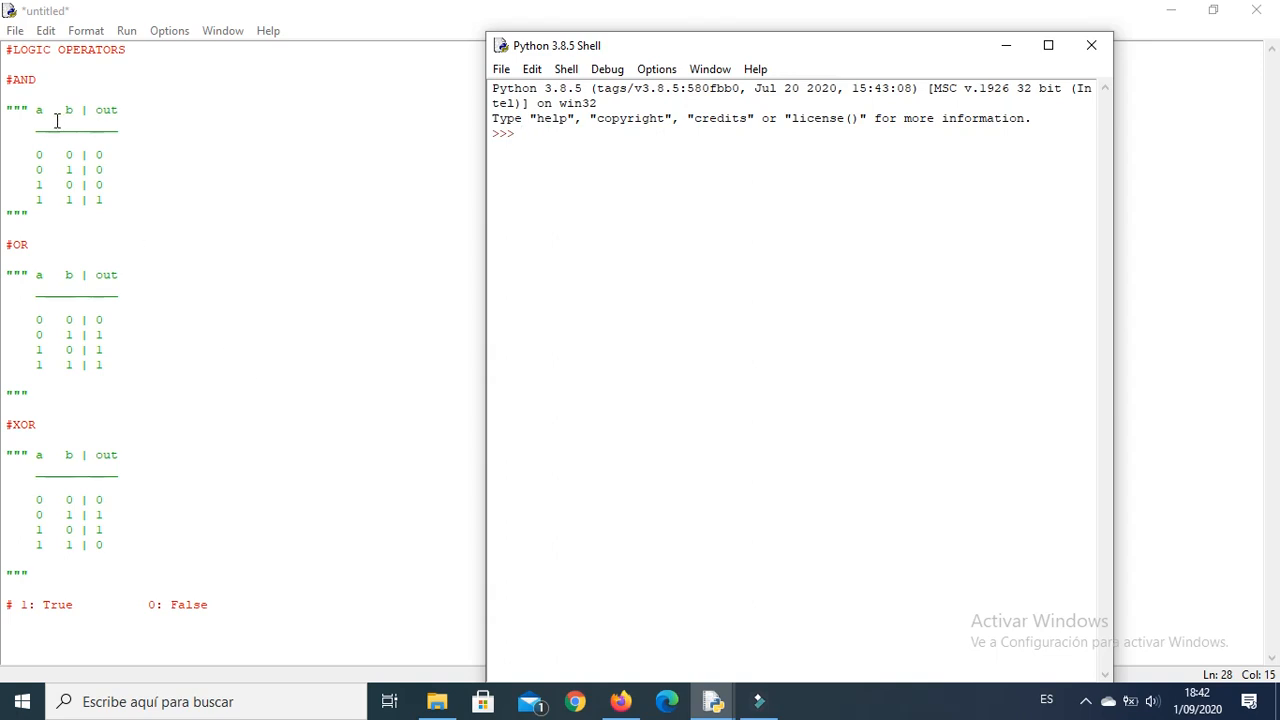
mouse_move(490, 194)
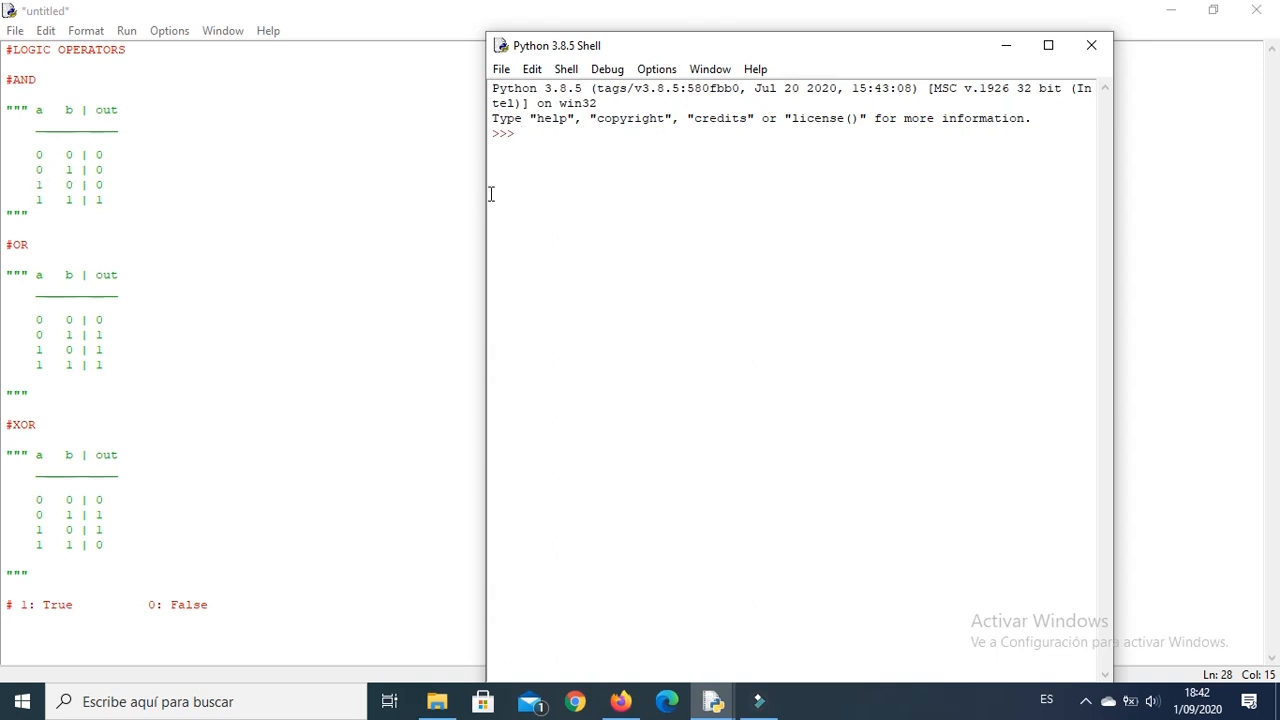
text(5=)
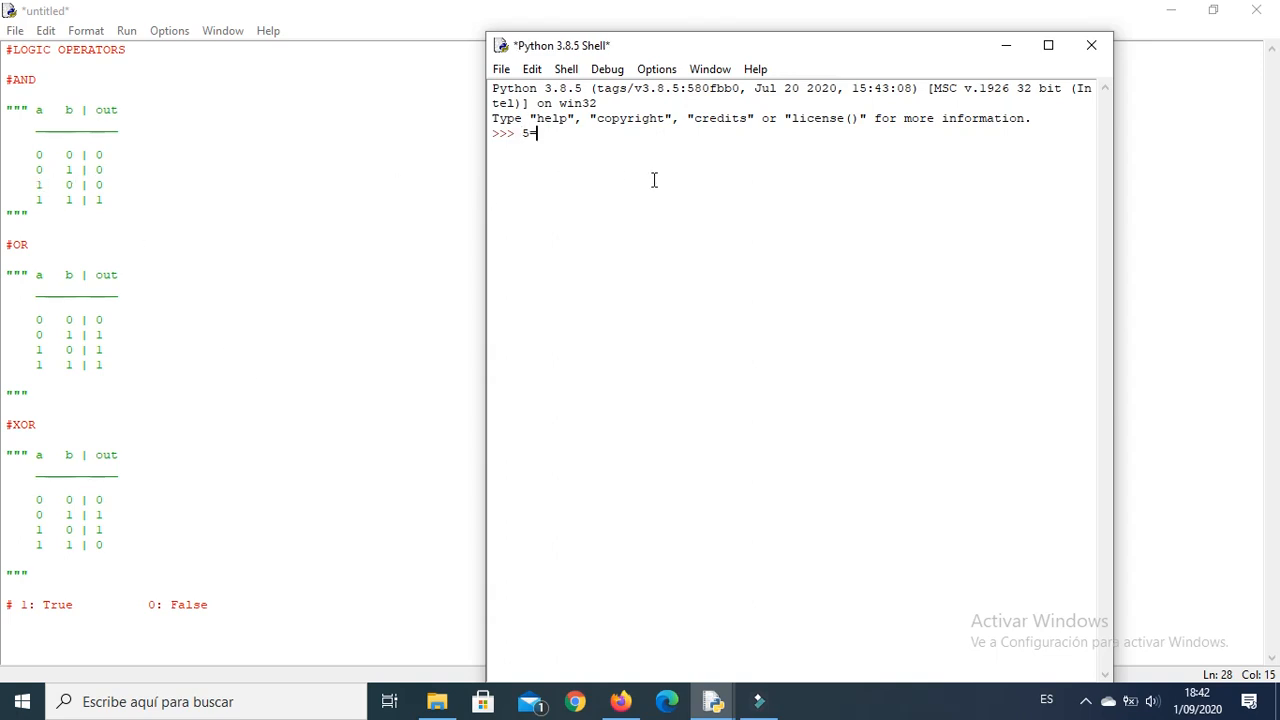
text(=5)
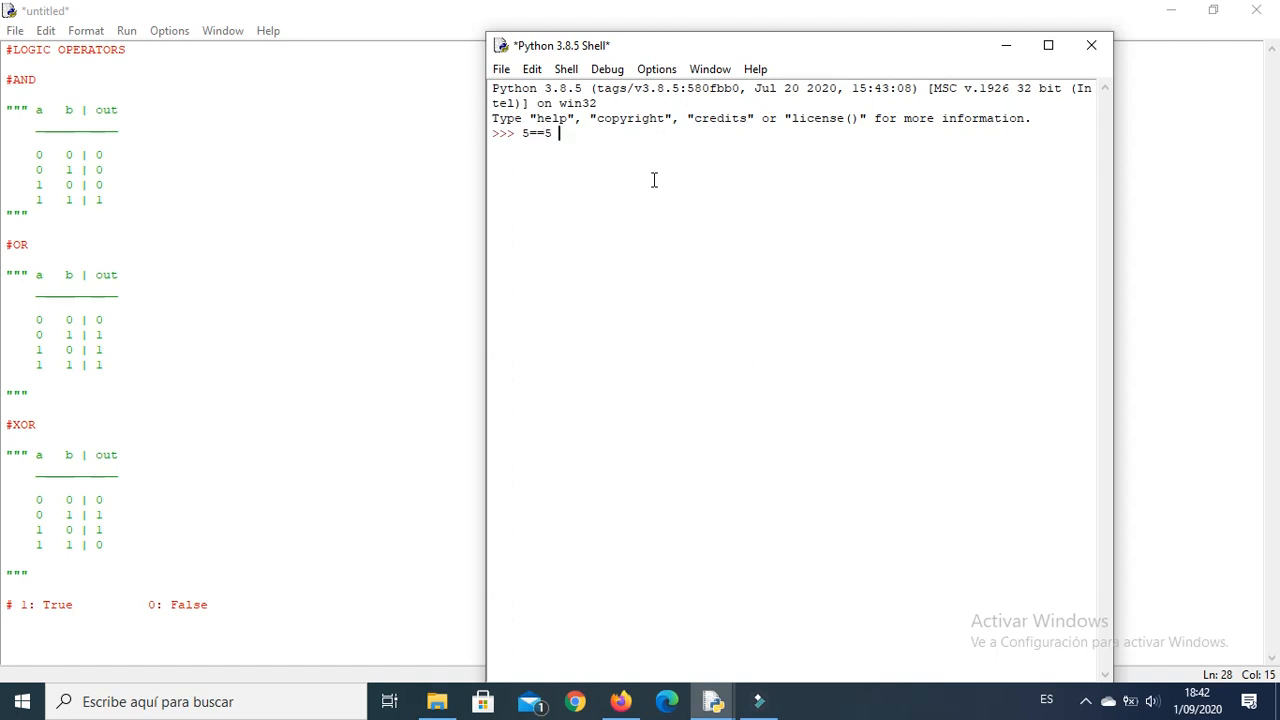
mouse_move(675, 168)
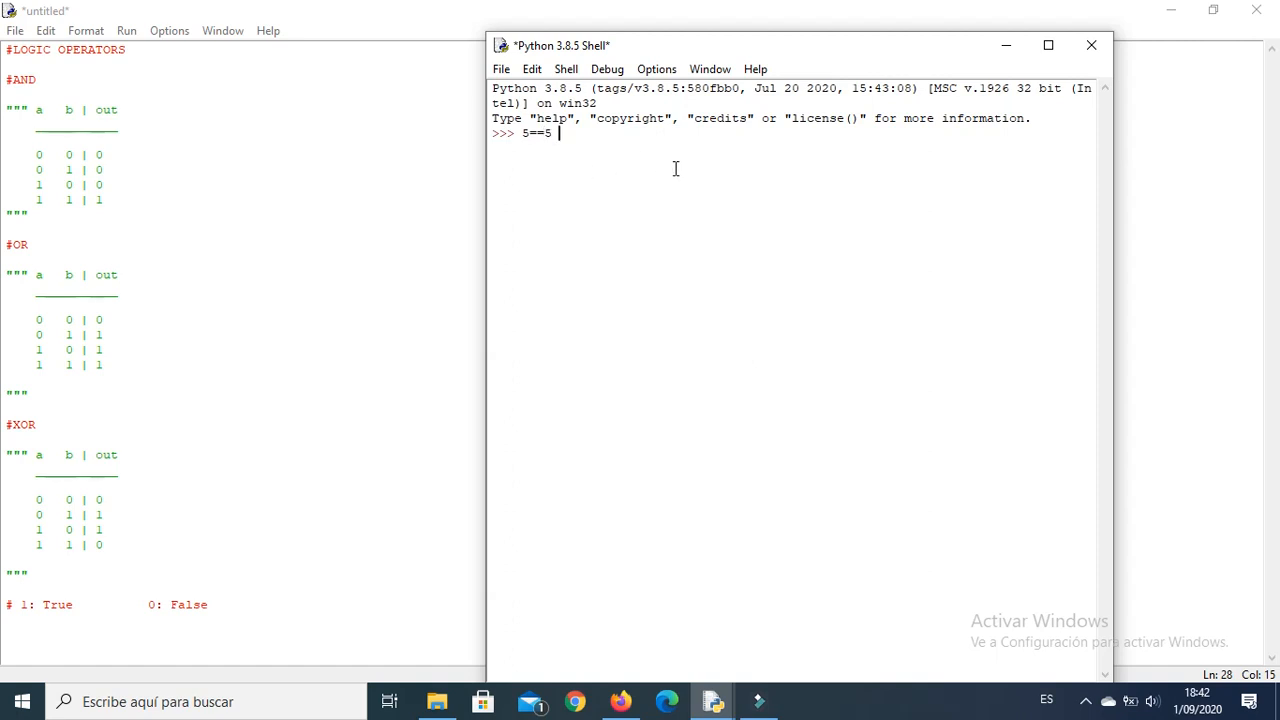
text(and)
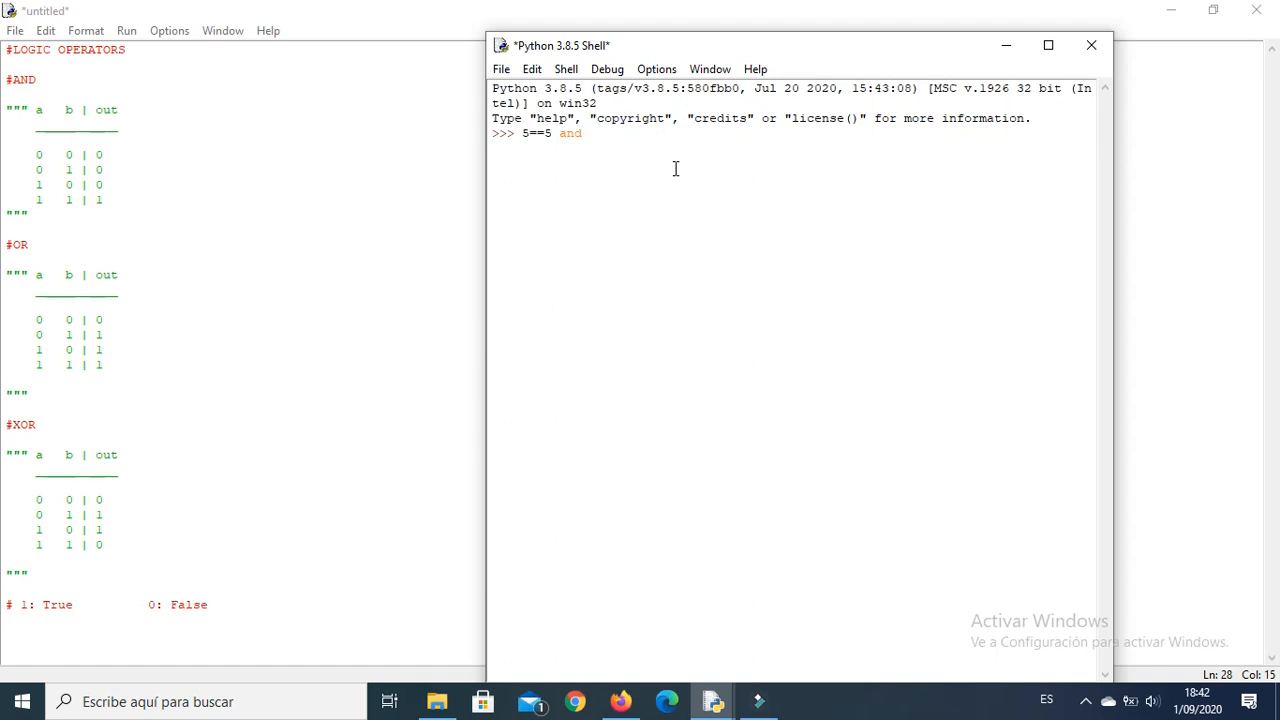
mouse_move(663, 161)
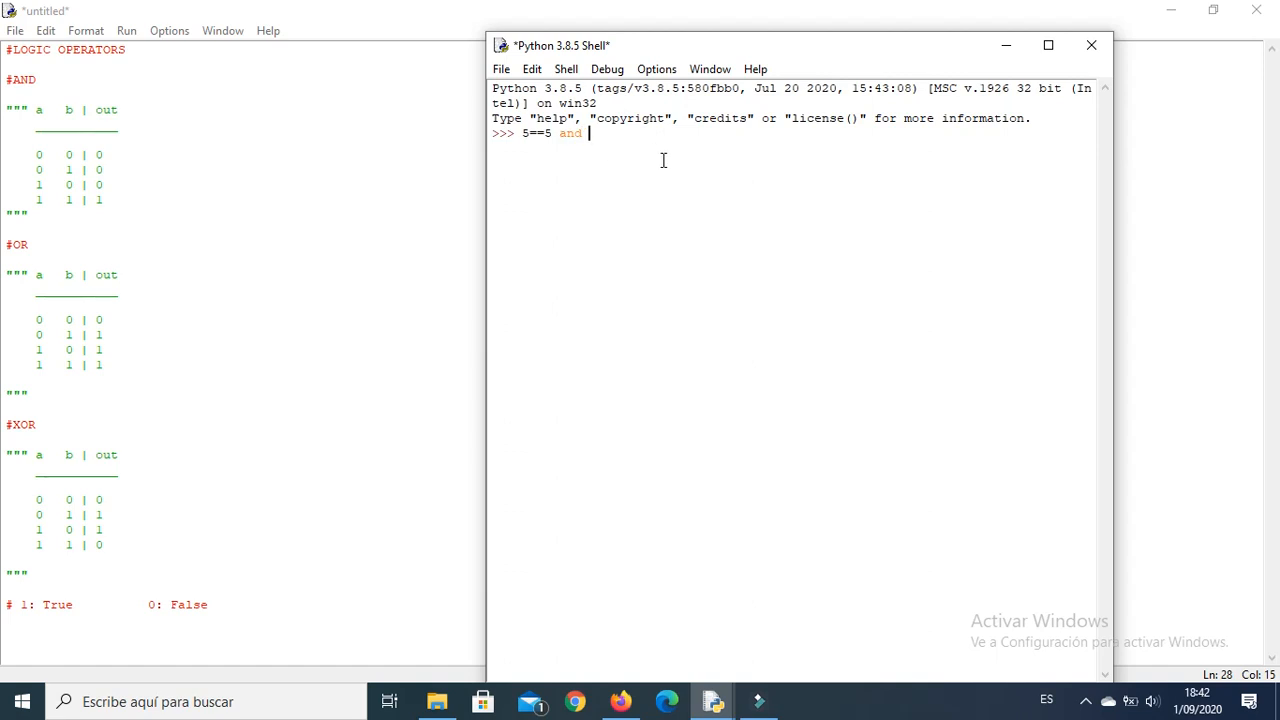
text(4!=)
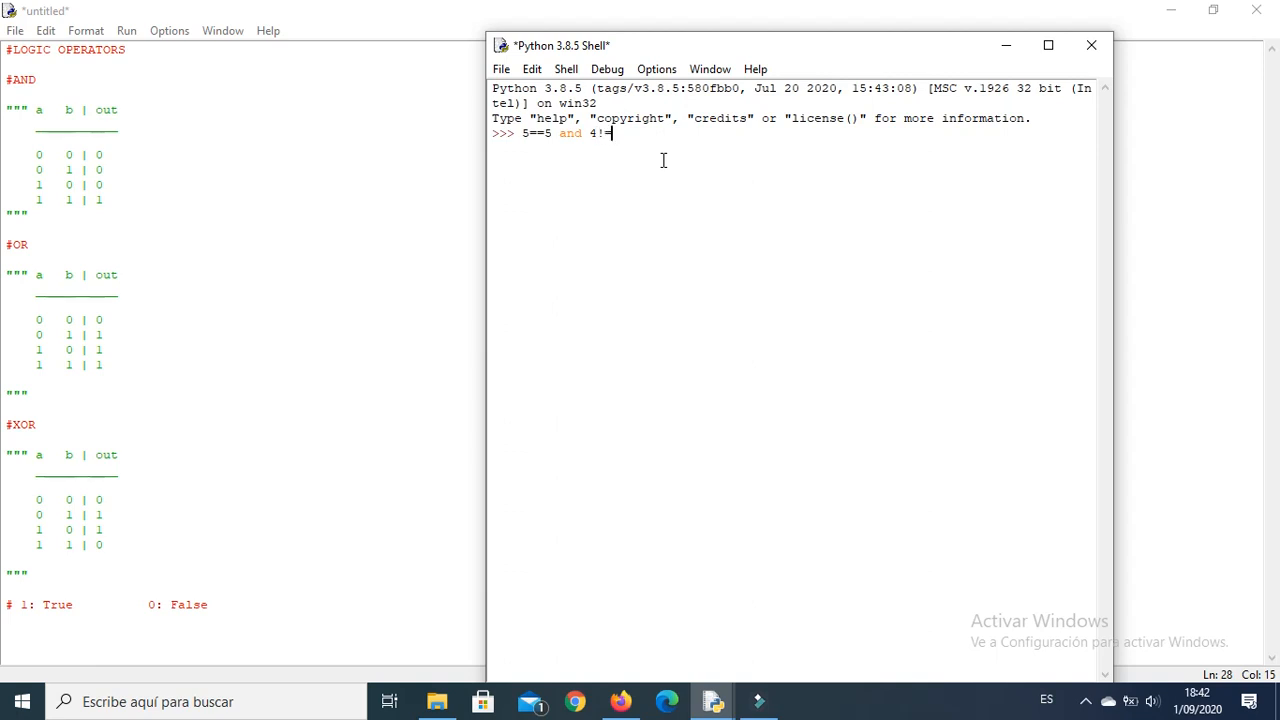
text(4)
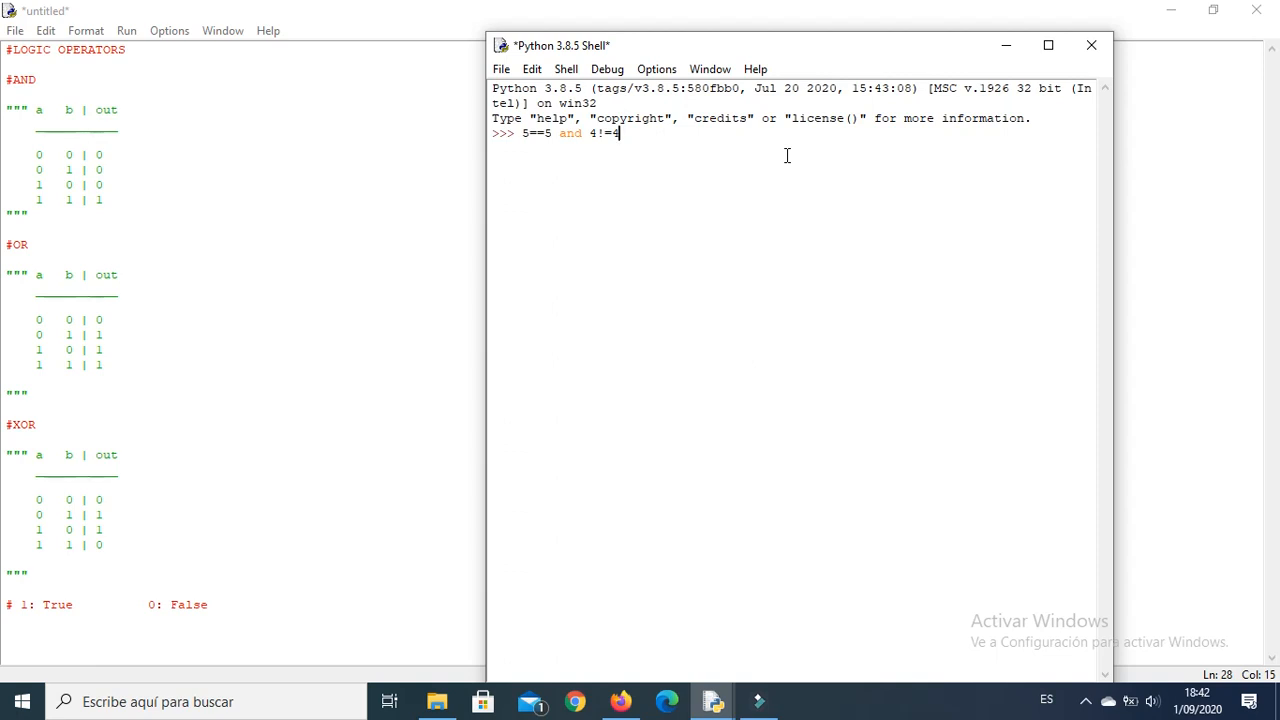
mouse_move(548, 138)
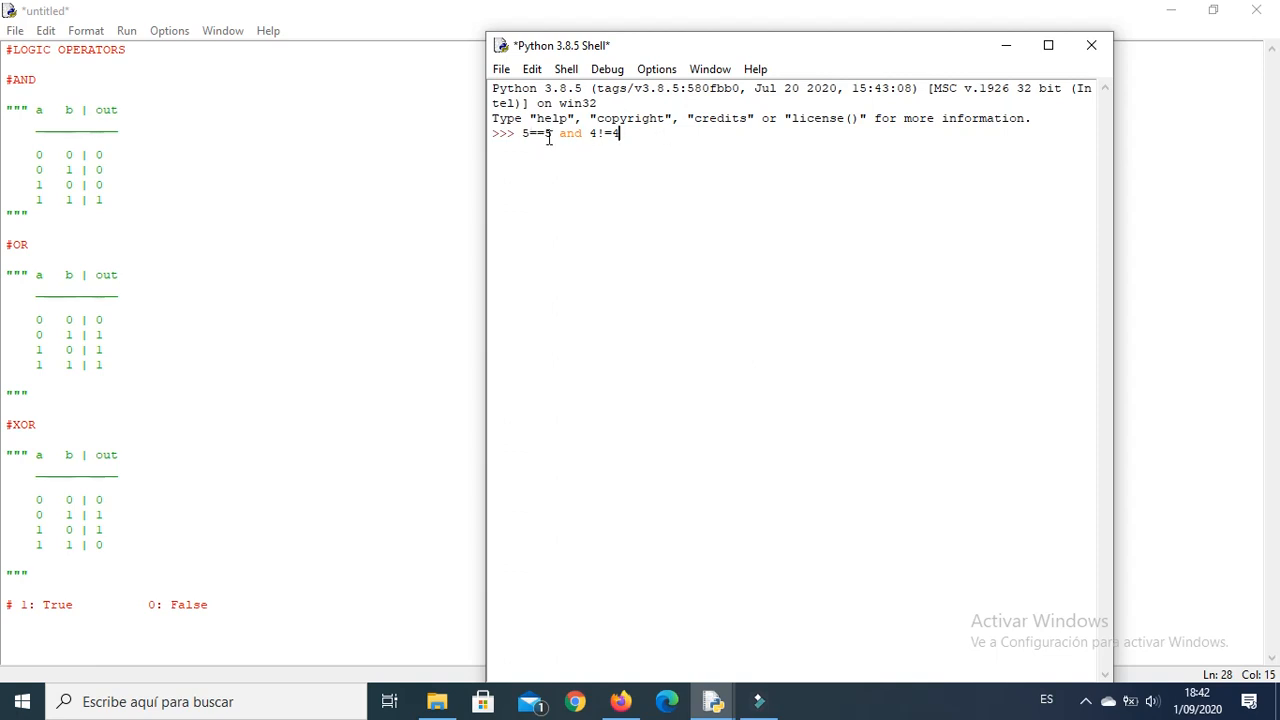
double_click(535, 133)
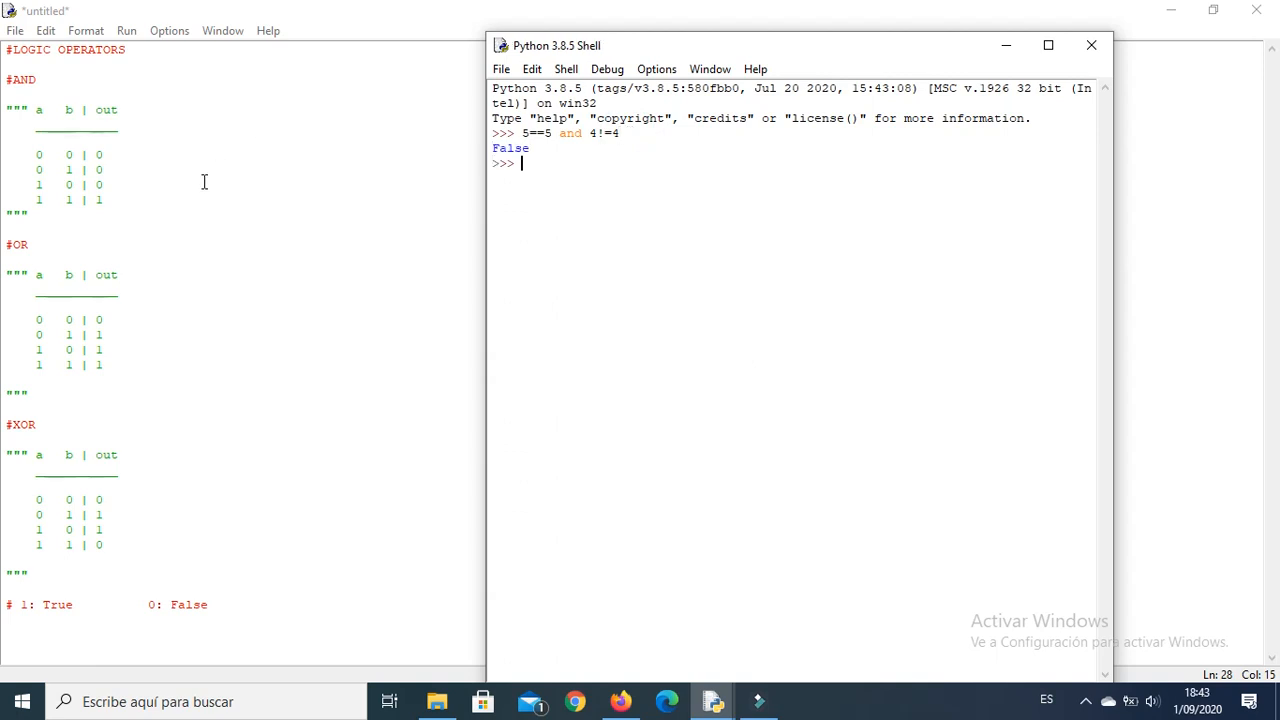
mouse_move(54, 184)
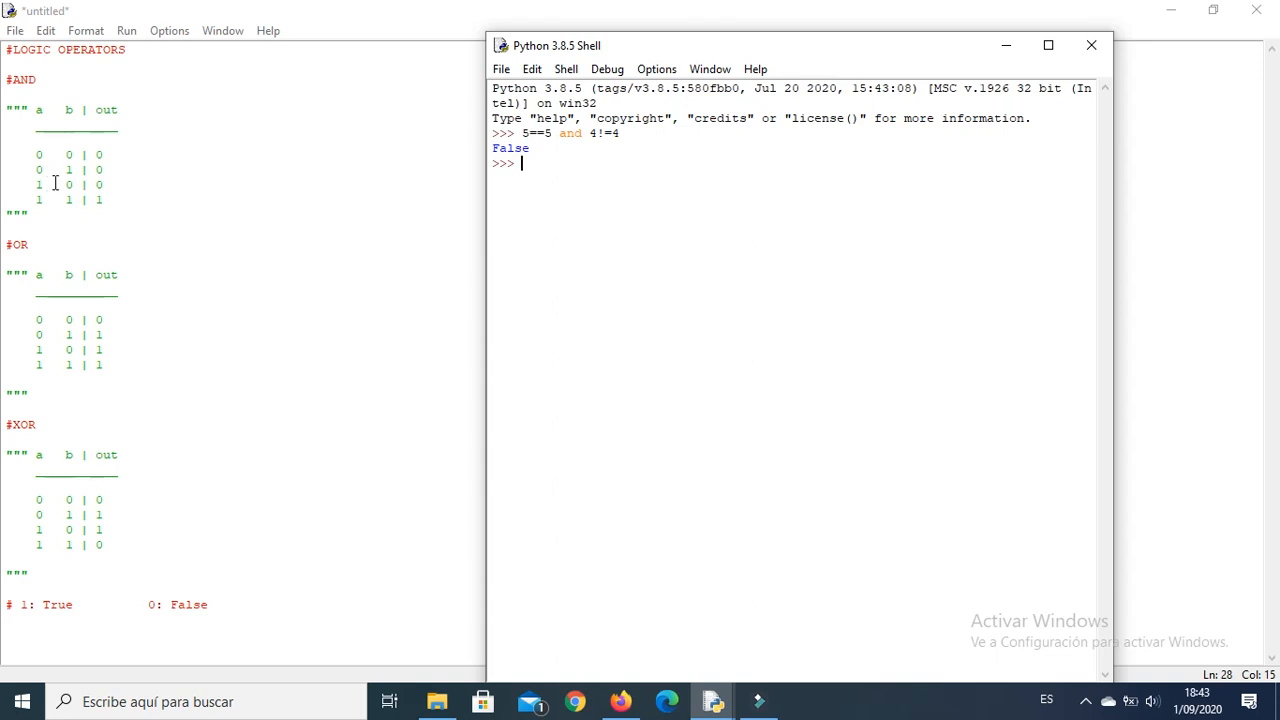
mouse_move(531, 208)
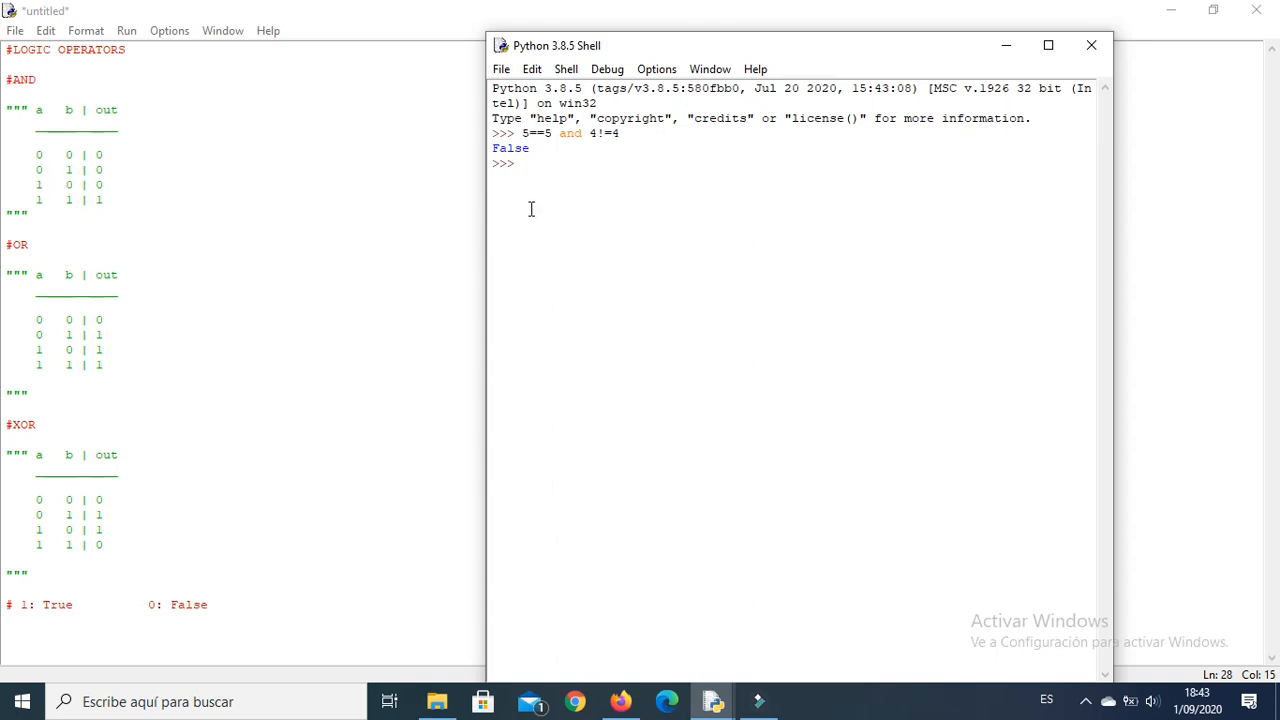
mouse_move(107, 348)
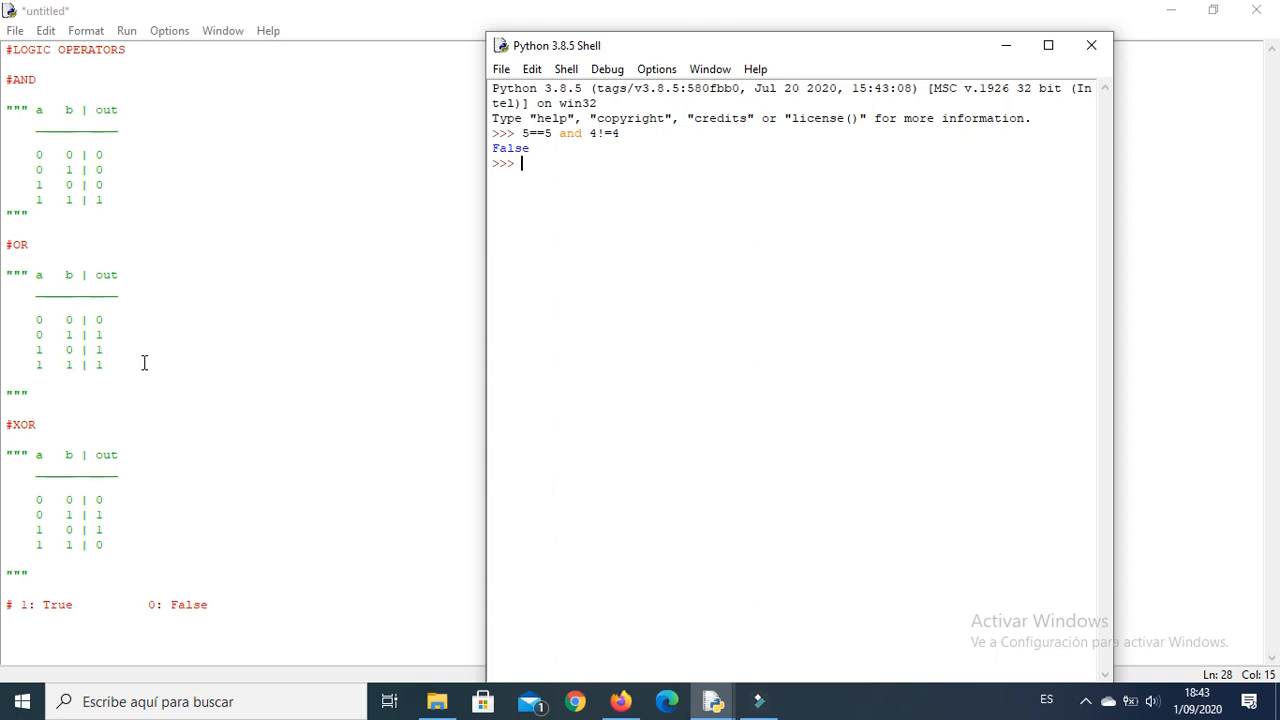
mouse_move(48, 336)
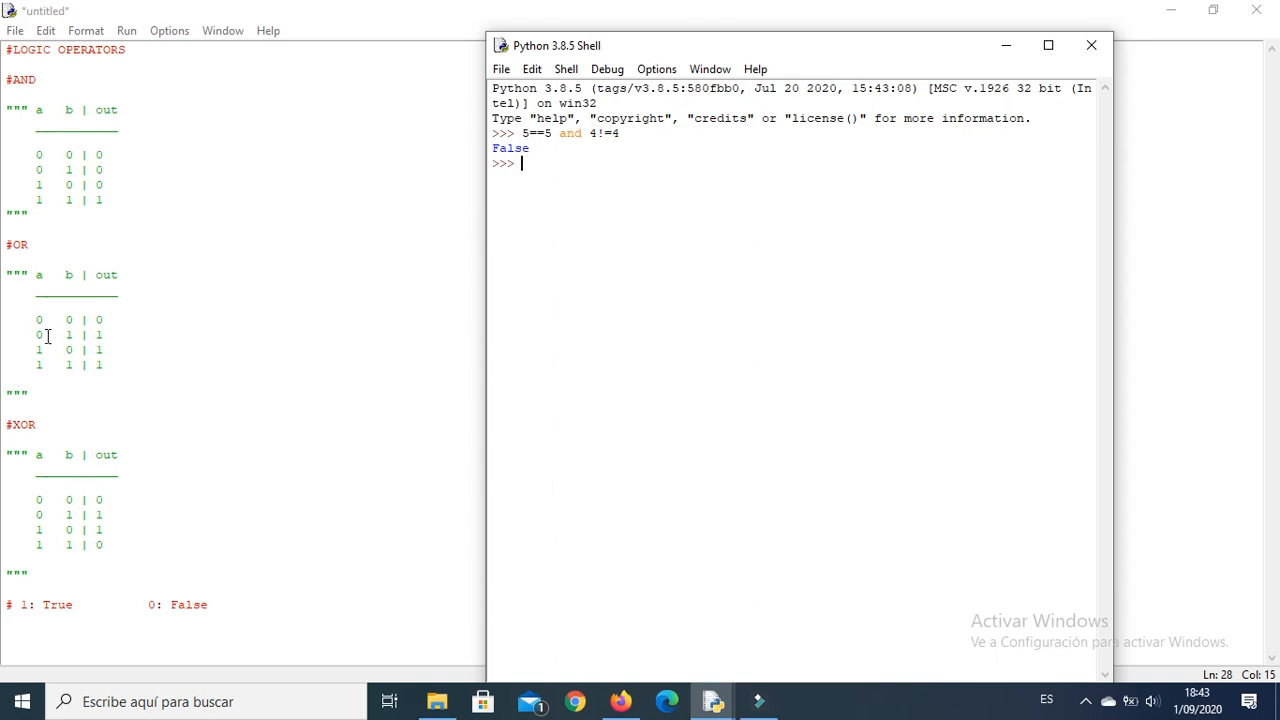
mouse_move(525, 175)
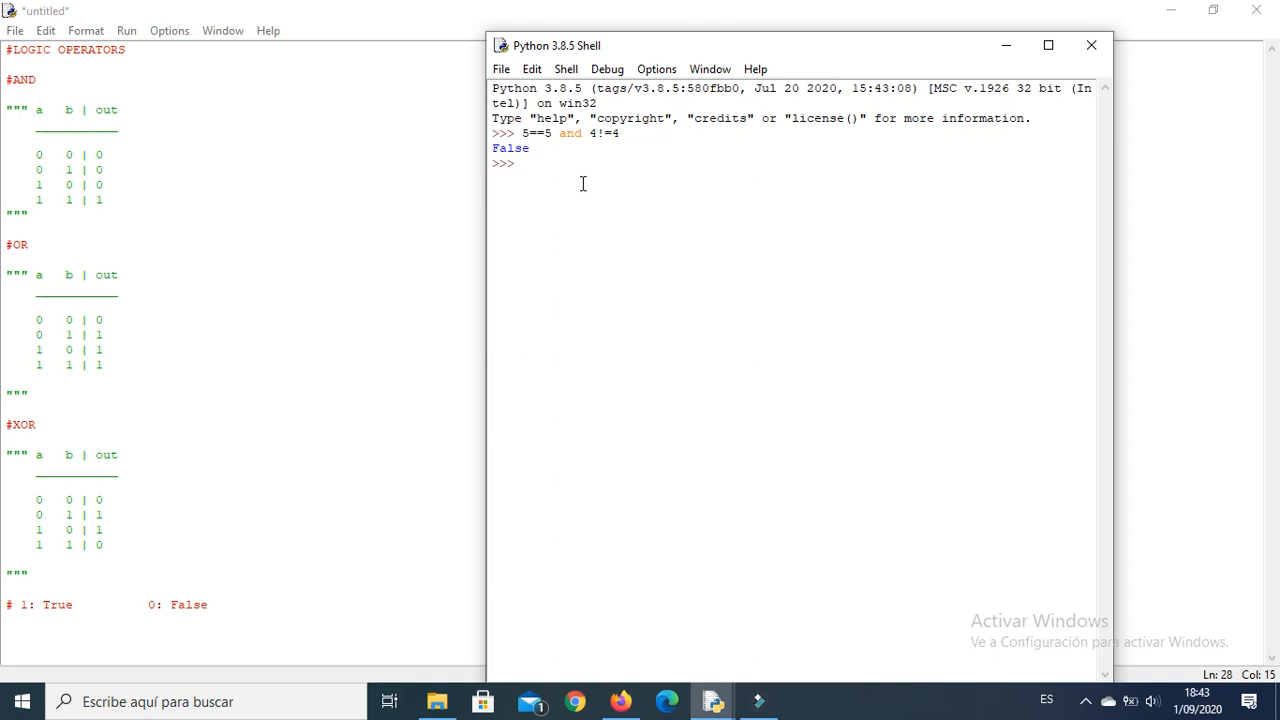
Evaluate 0 or 1 at the shell prompt, returning 1
text(0)
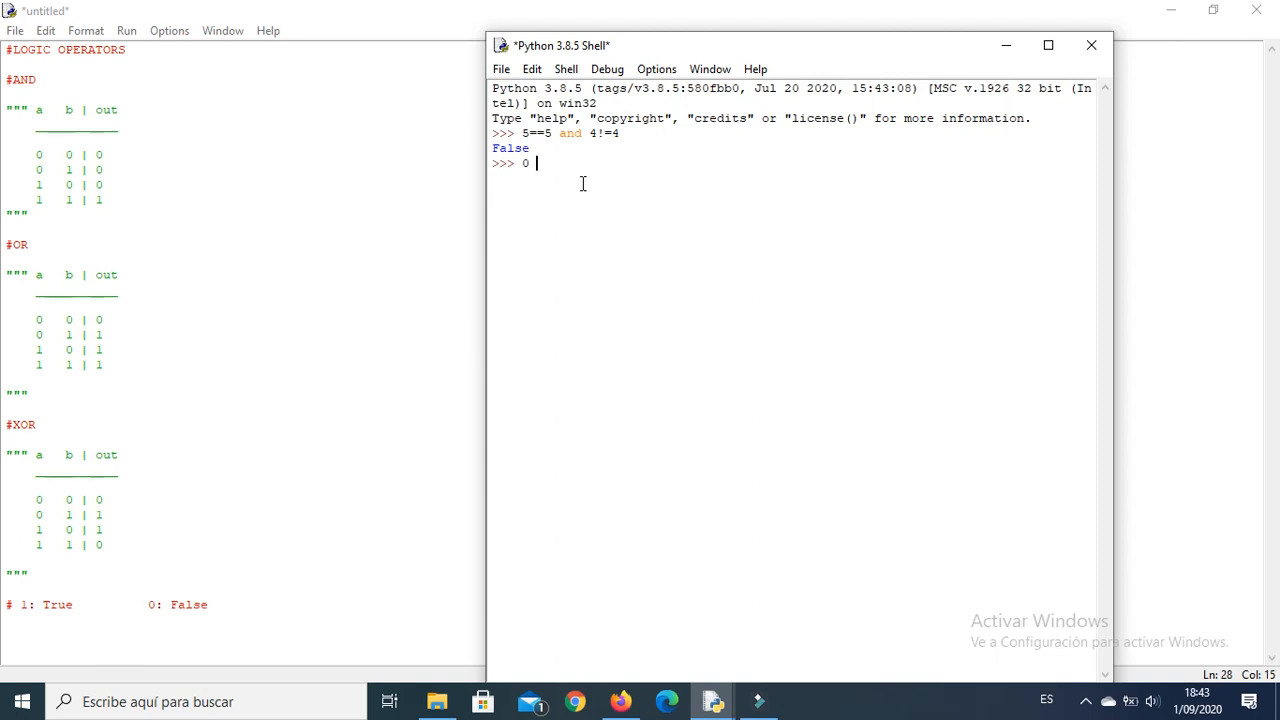
text(or 1)
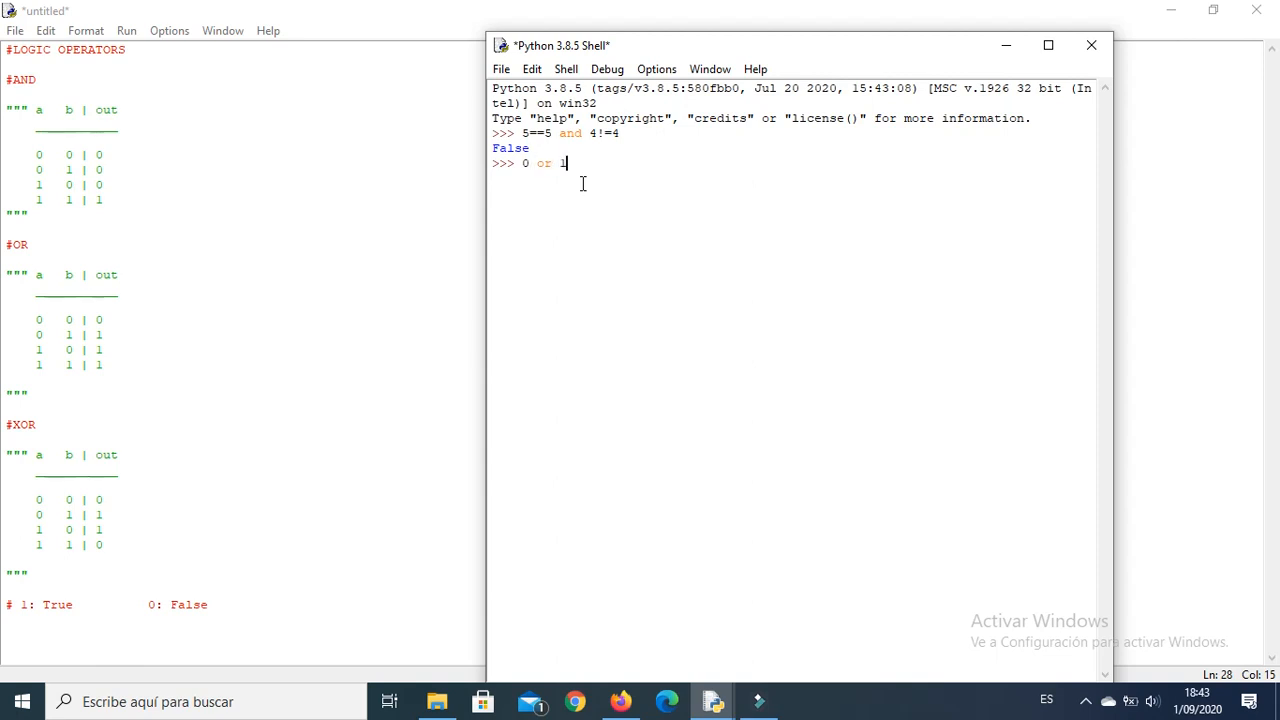
key(Return)
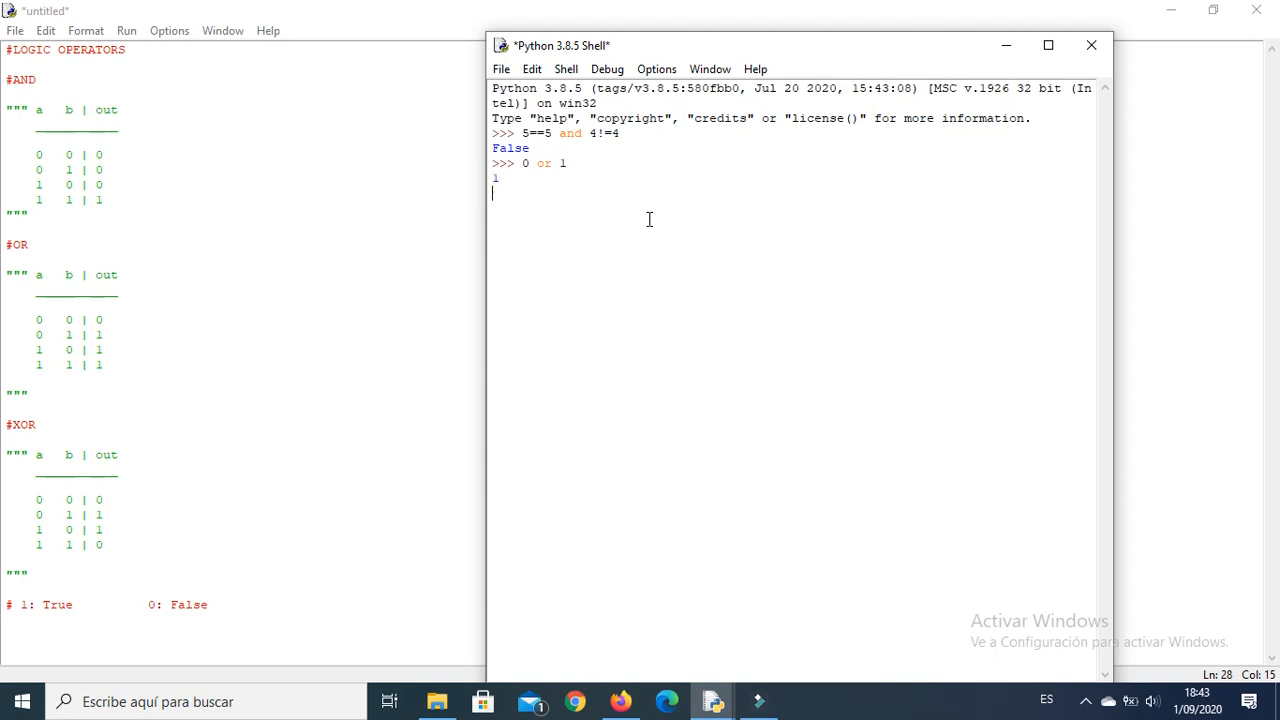
key(Return)
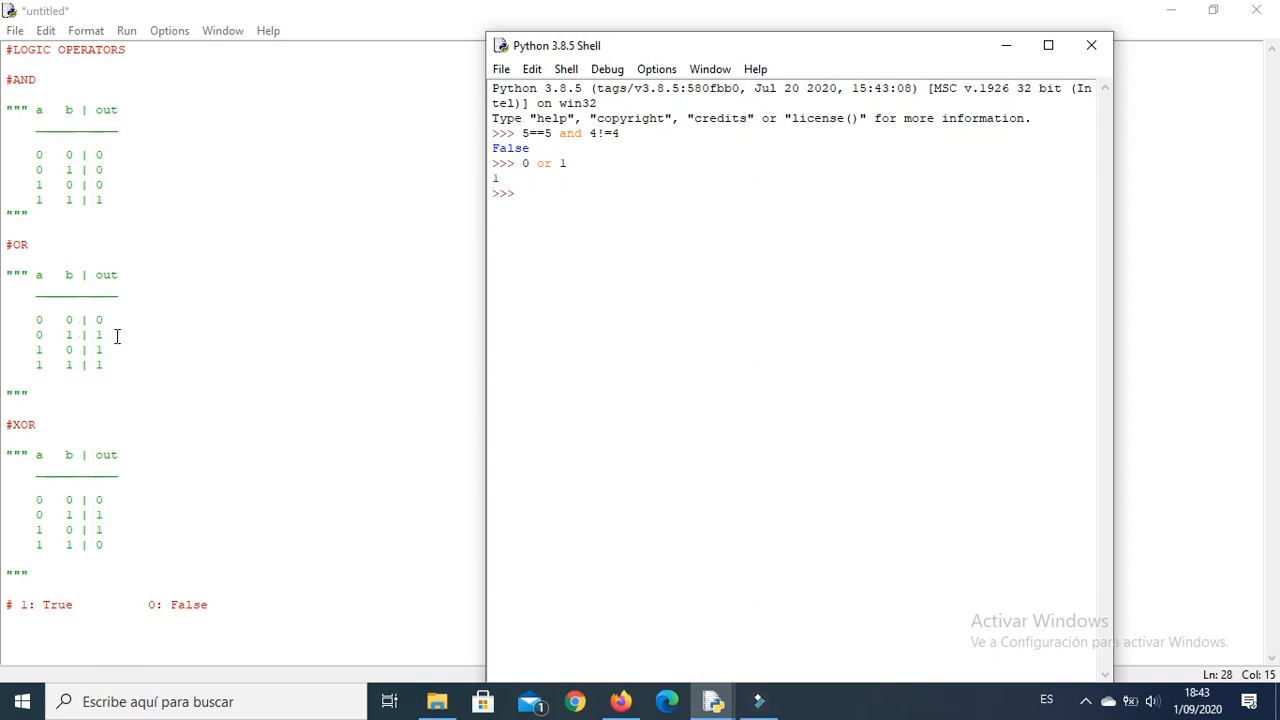
mouse_move(635, 157)
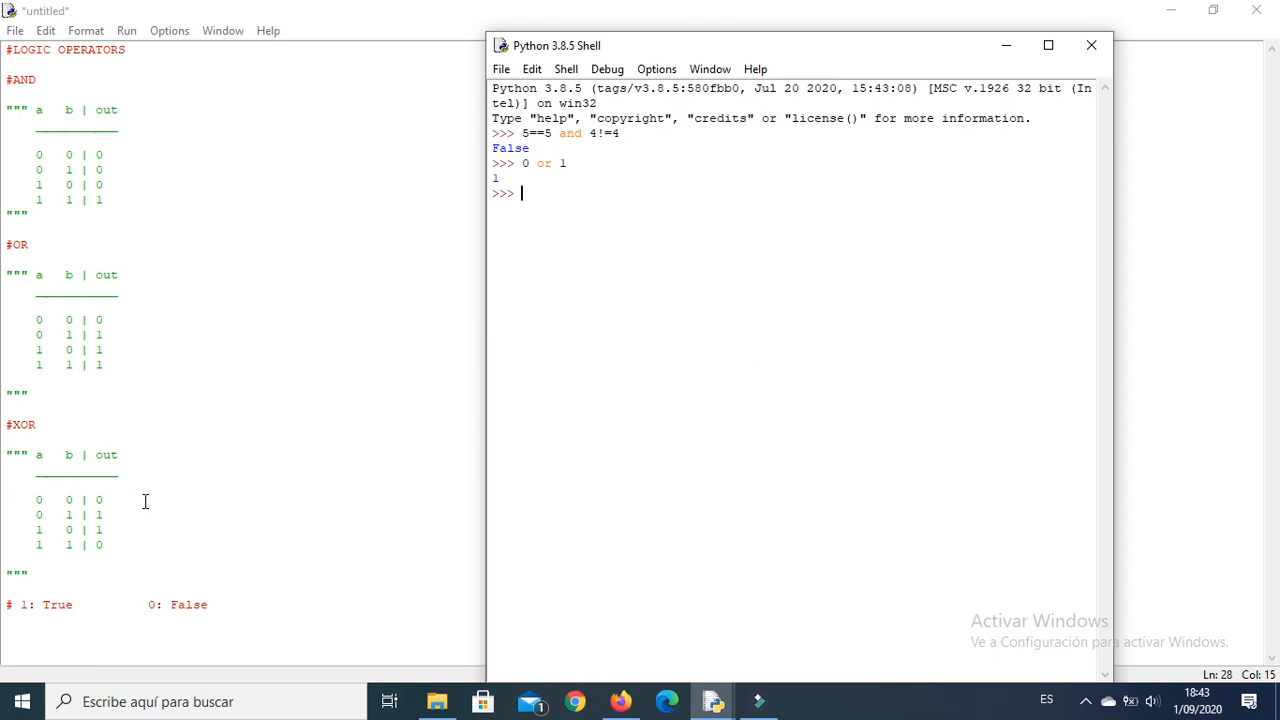
mouse_move(78, 445)
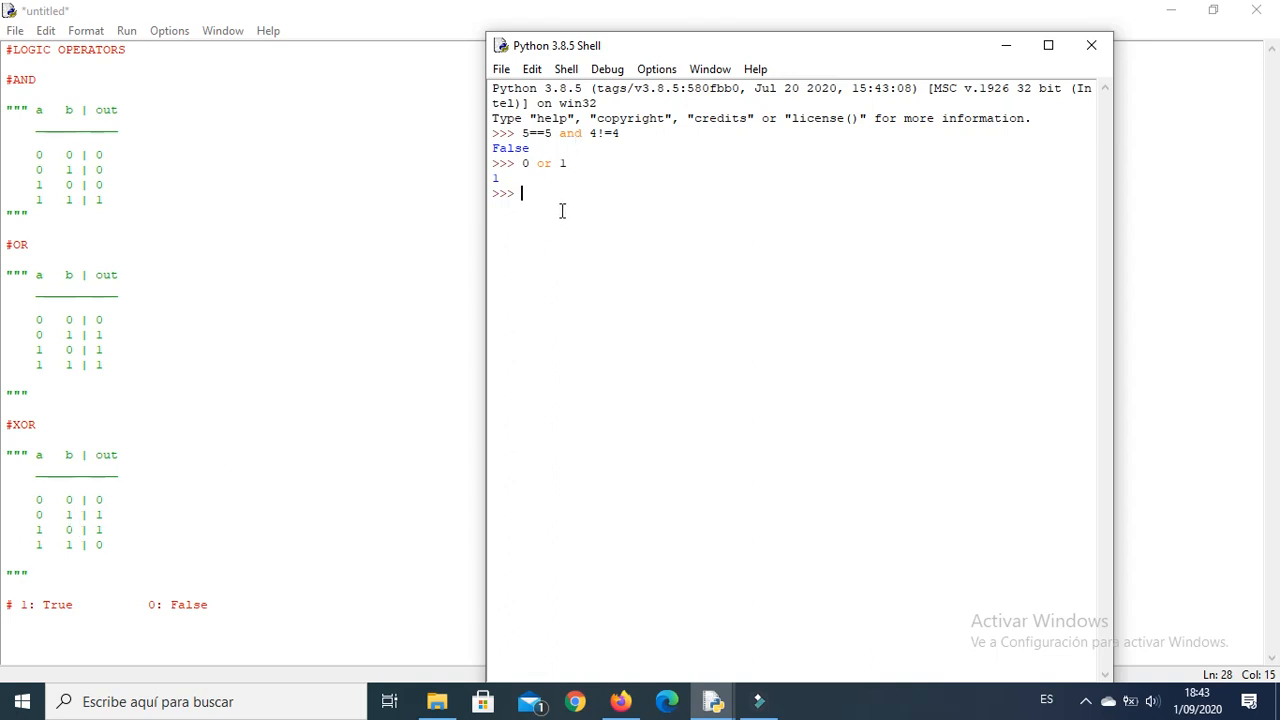
Evaluate True ^ False in the shell, replacing the typed 'xor' with ^, returning True
text(True)
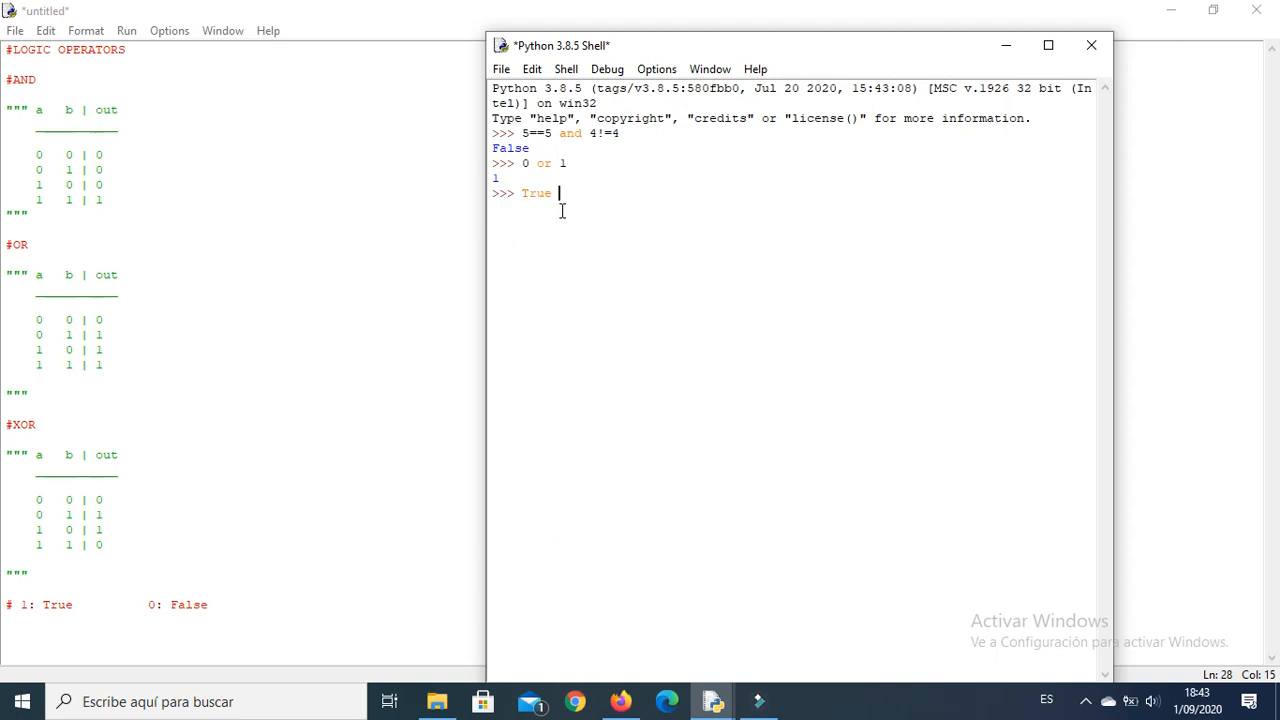
text(xor)
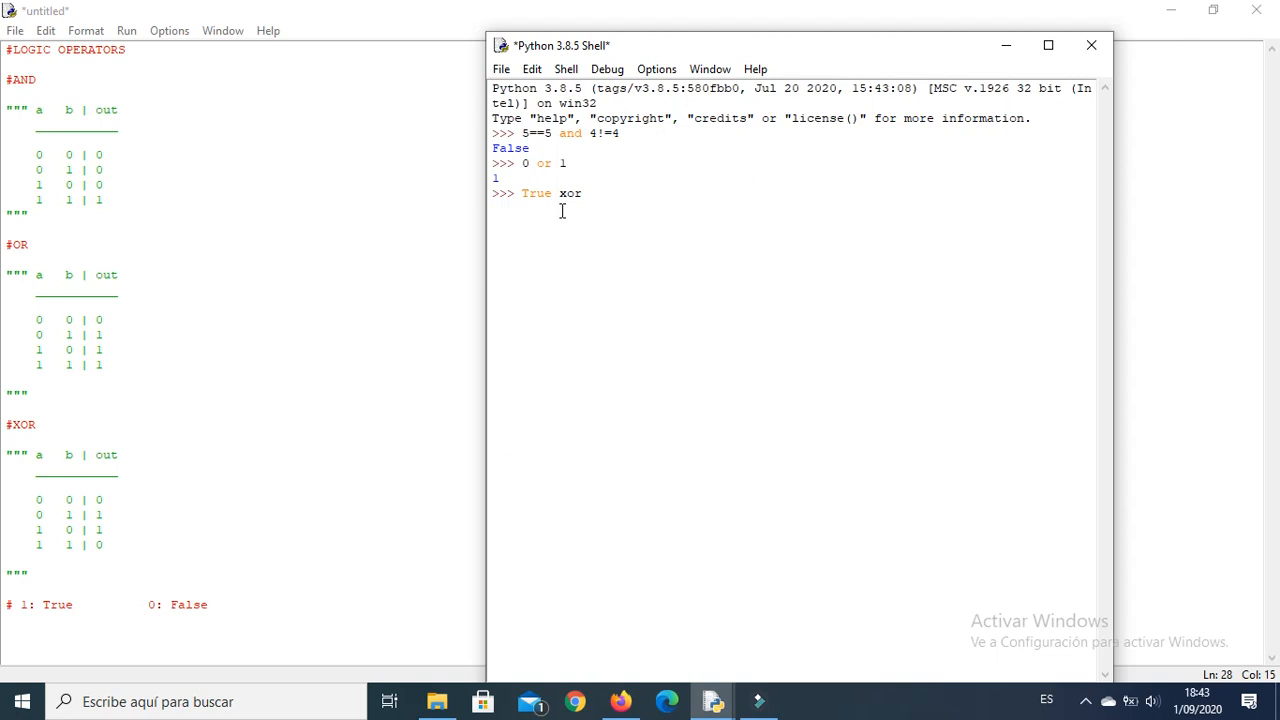
key(Backspace)
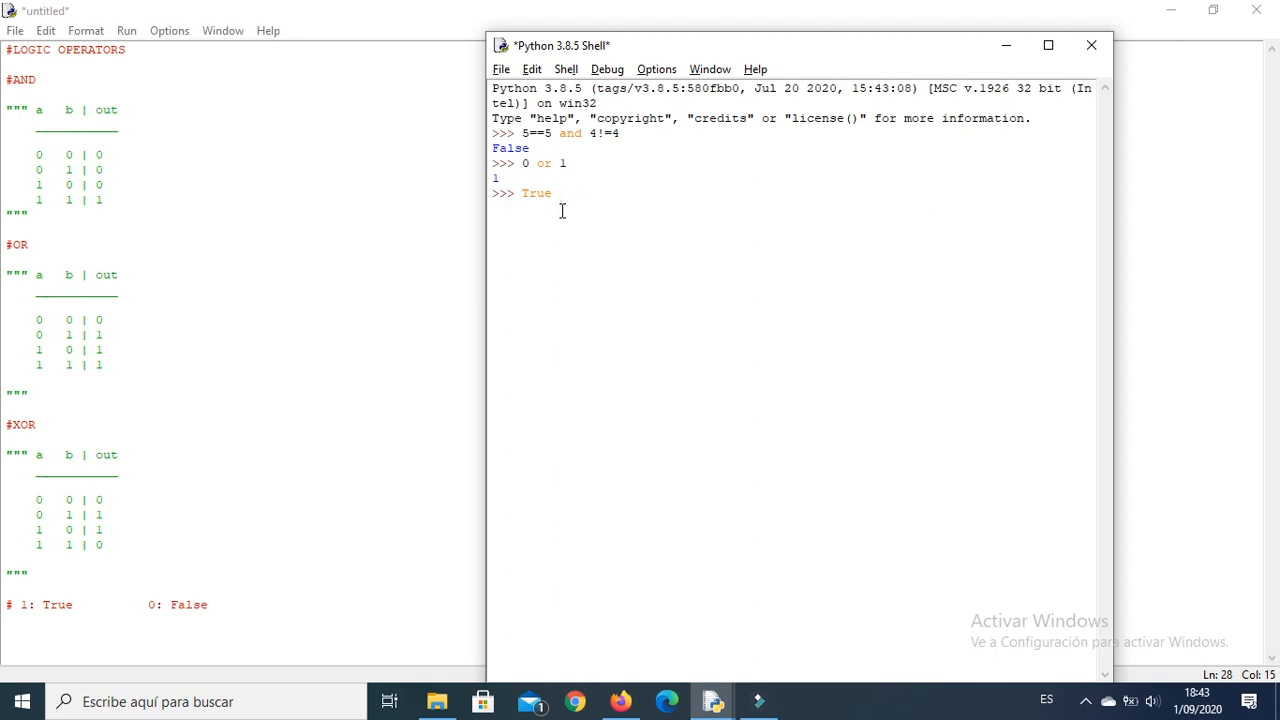
text(^)
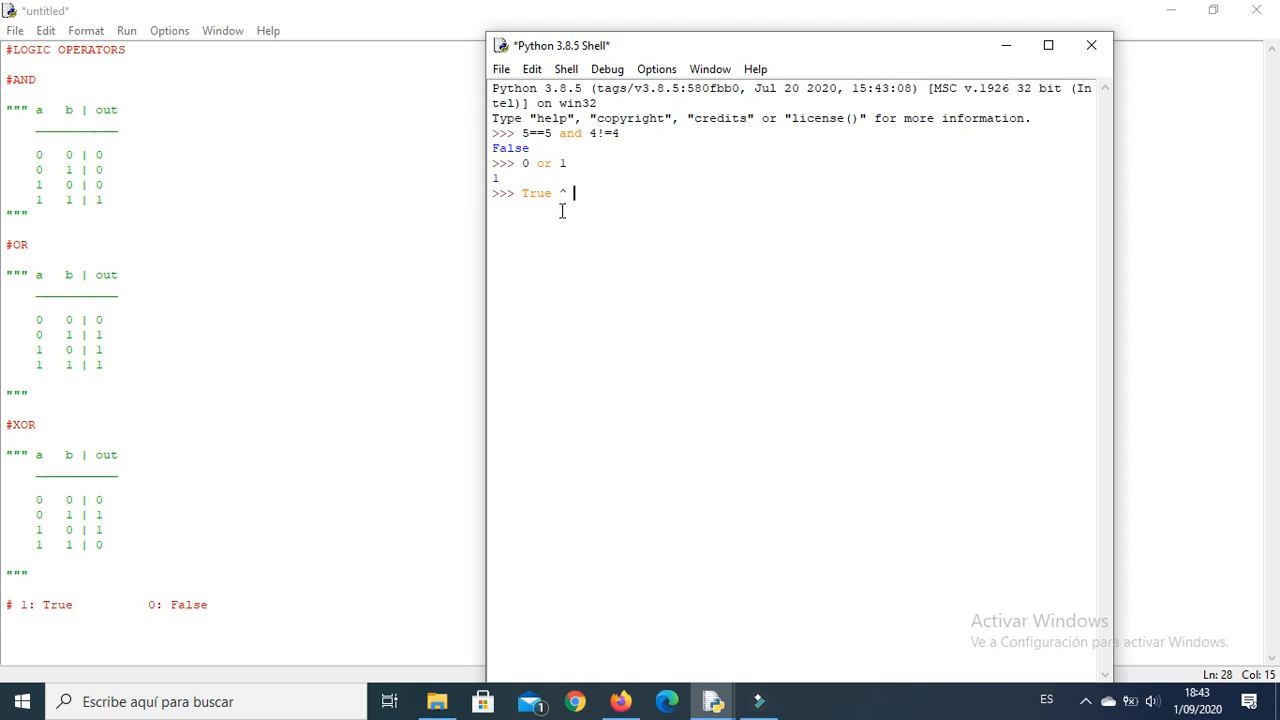
text(False)
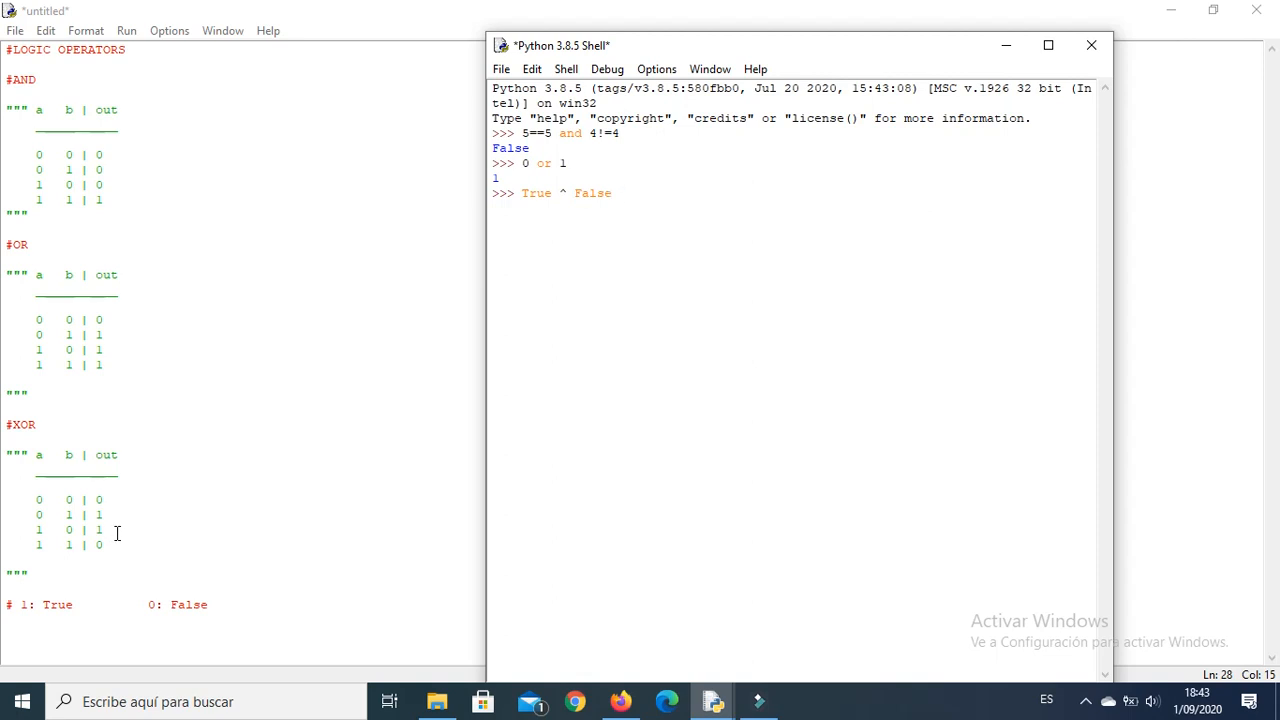
key(Return)
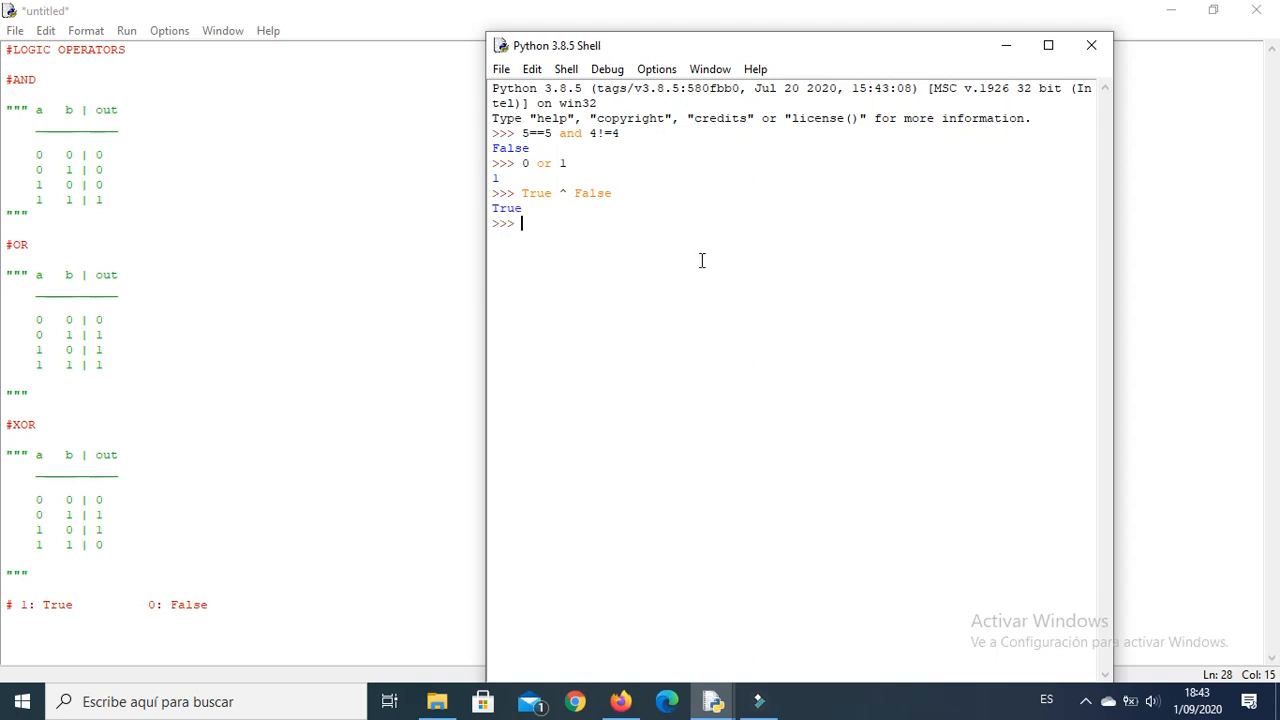